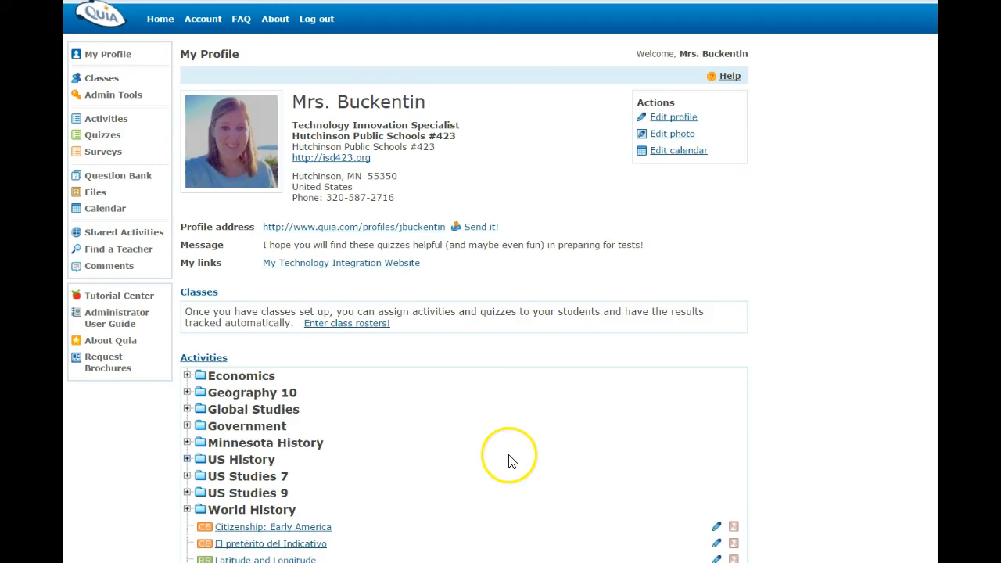
pyautogui.moveTo(508, 460)
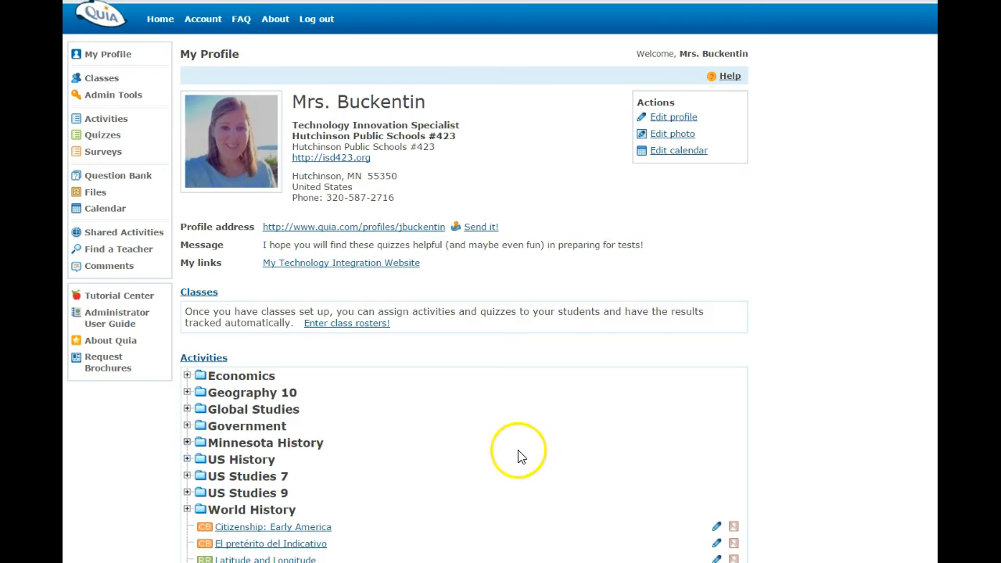
pyautogui.moveTo(531, 471)
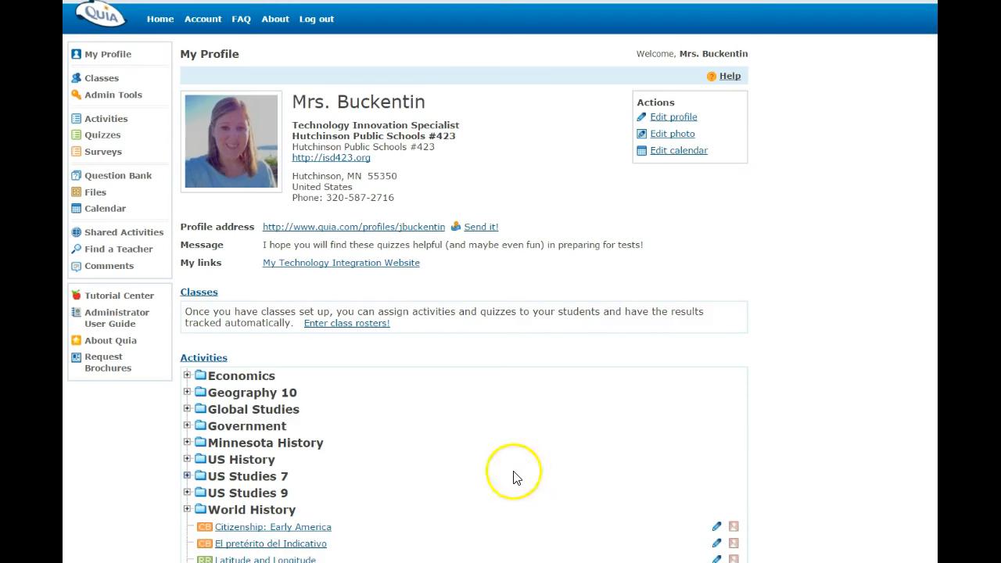
pyautogui.moveTo(118, 455)
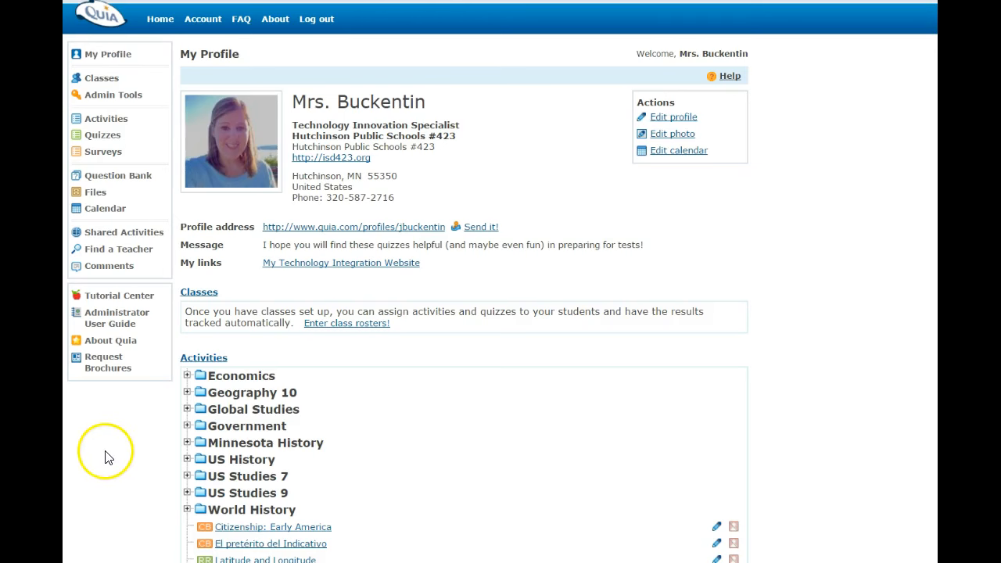
pyautogui.moveTo(122, 455)
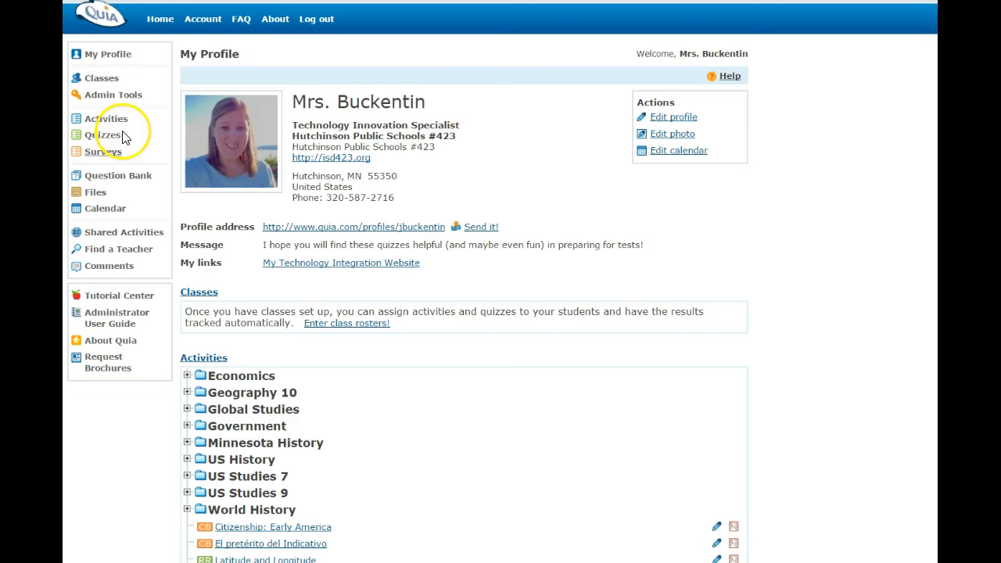
pyautogui.moveTo(116, 129)
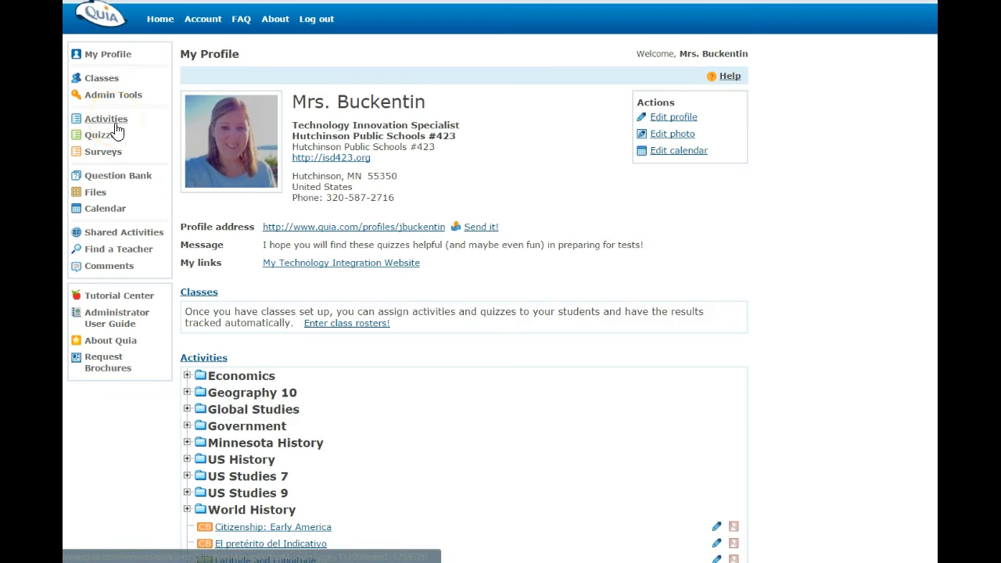
pyautogui.moveTo(110, 237)
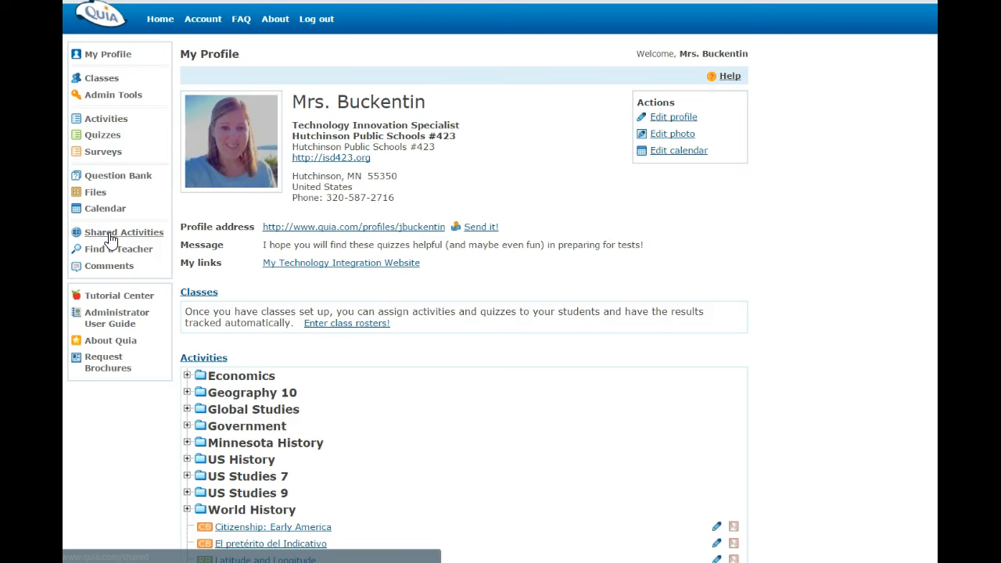
# Open Shared Activities and scroll the subject categories down through Computer Applications and Welsh
pyautogui.click(124, 231)
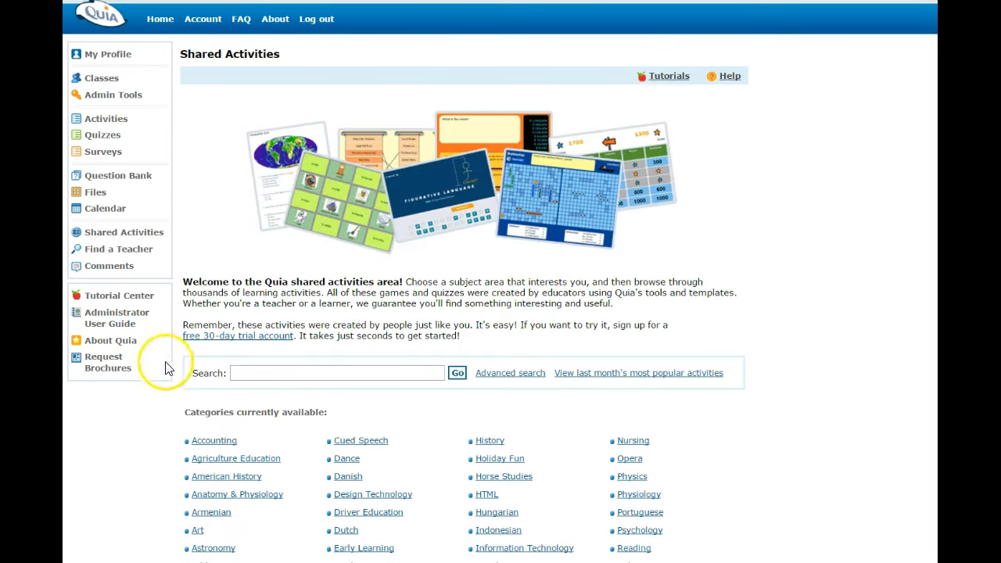
pyautogui.scroll(-3)
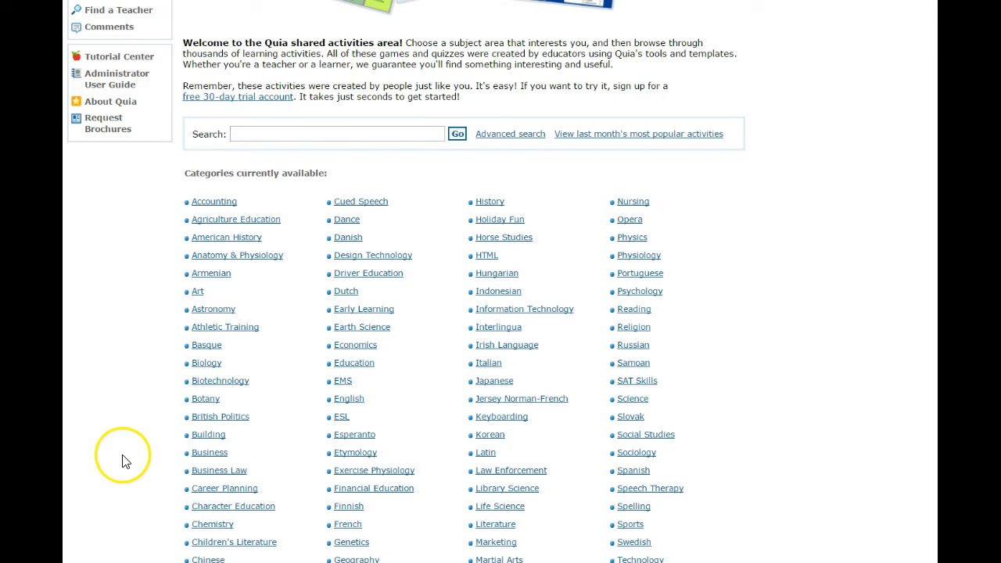
pyautogui.moveTo(127, 473)
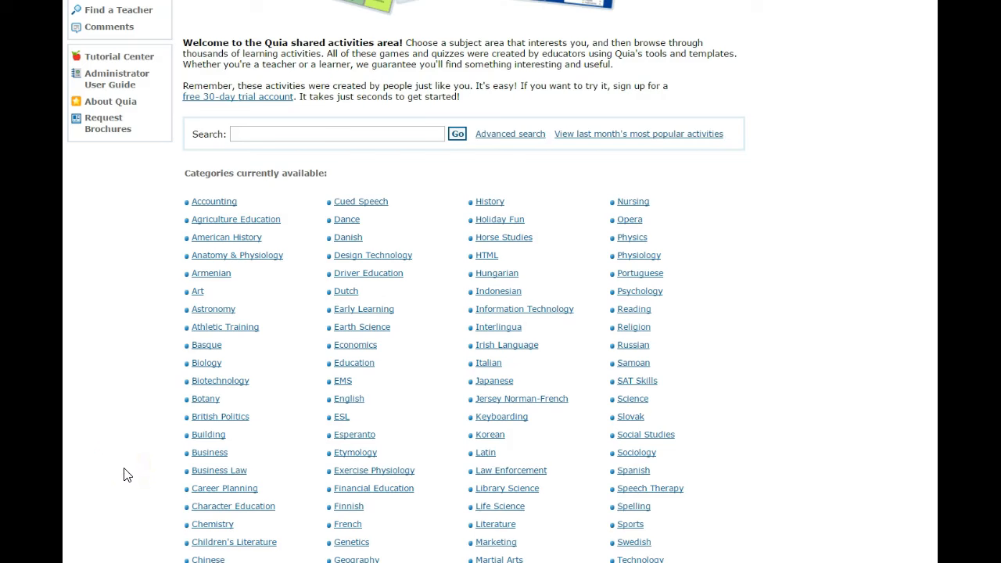
pyautogui.click(136, 431)
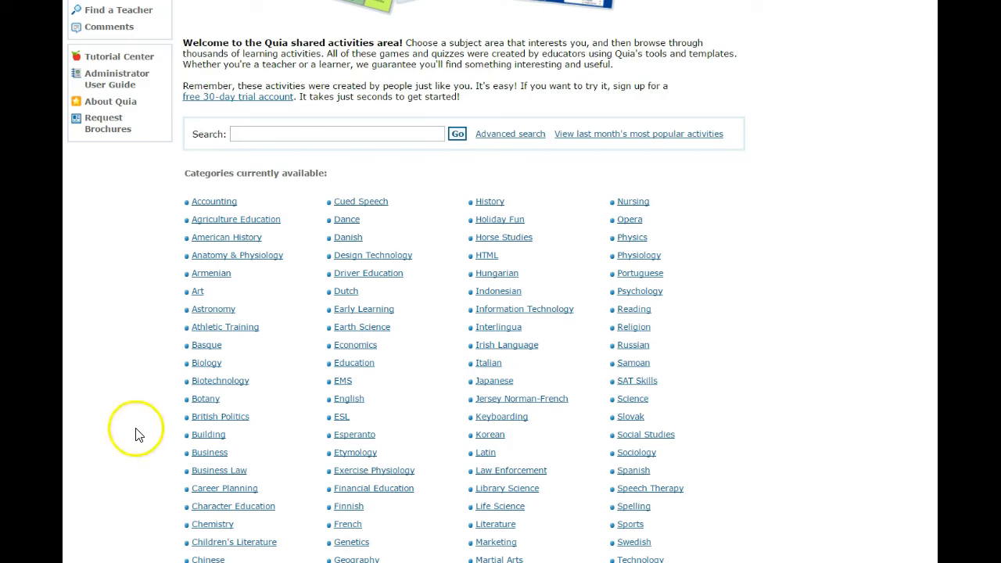
pyautogui.moveTo(118, 449)
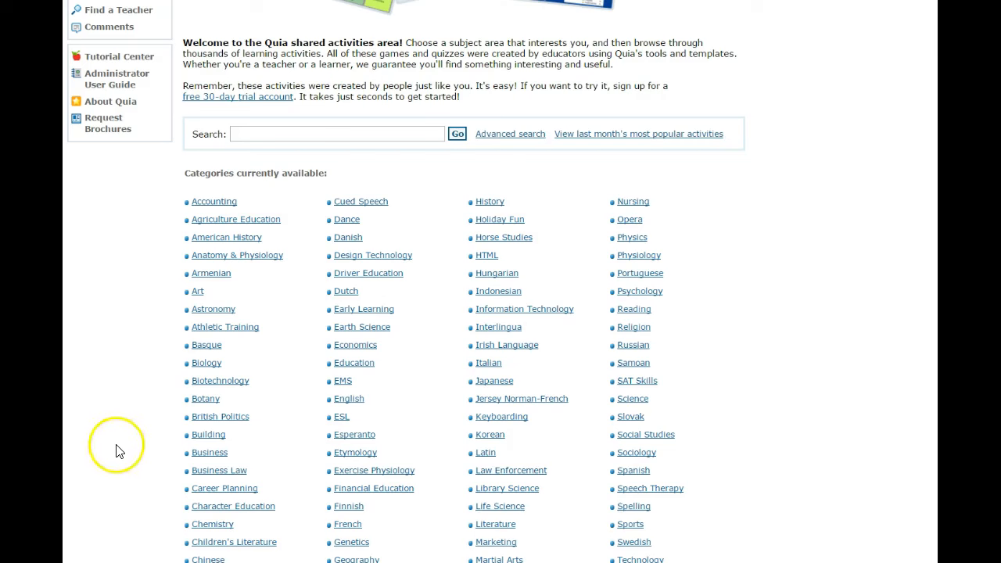
pyautogui.moveTo(340, 481)
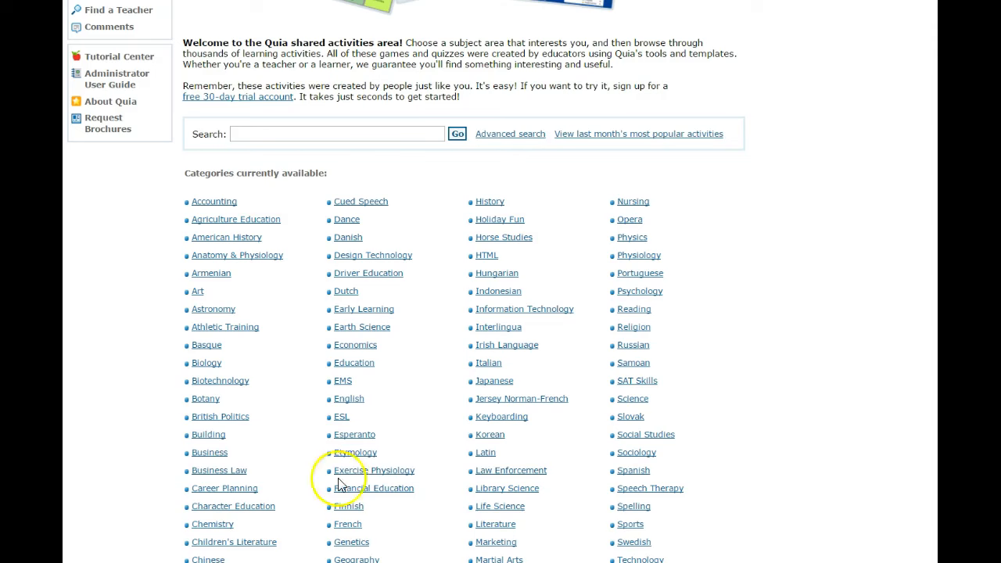
pyautogui.moveTo(457, 504)
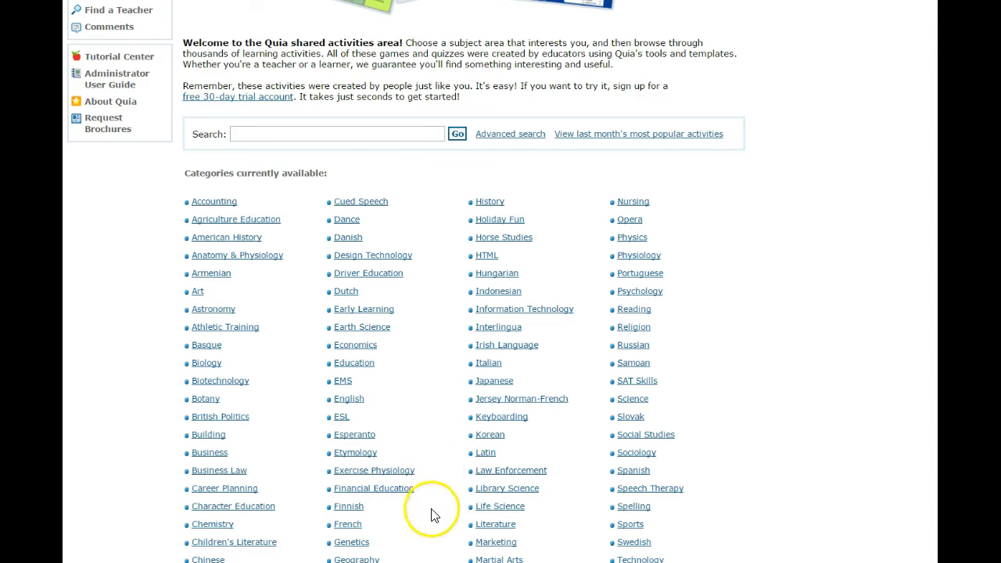
pyautogui.scroll(-3)
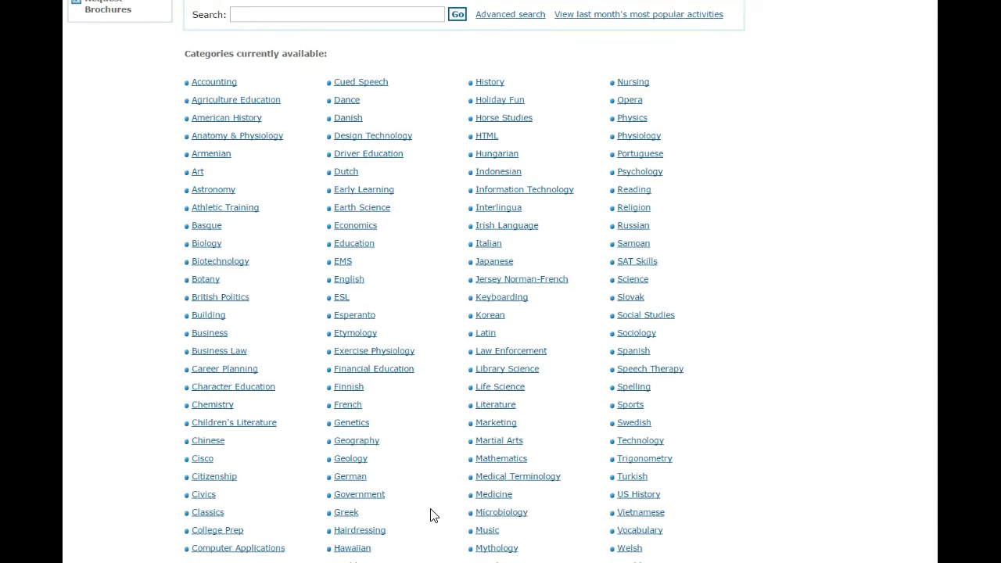
pyautogui.moveTo(501, 459)
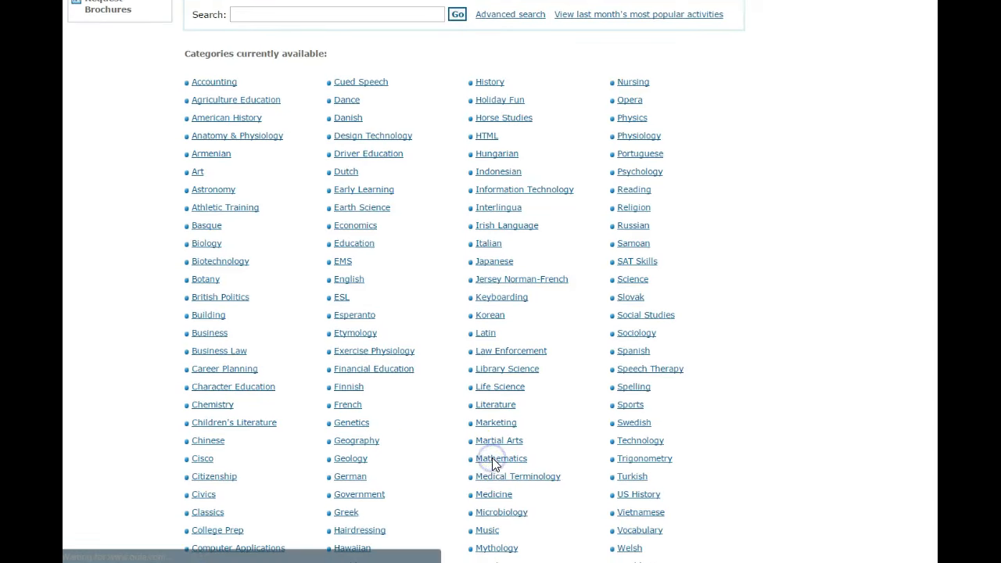
# Open the Mathematics category to list its 1981 ranked shared activities
pyautogui.click(500, 459)
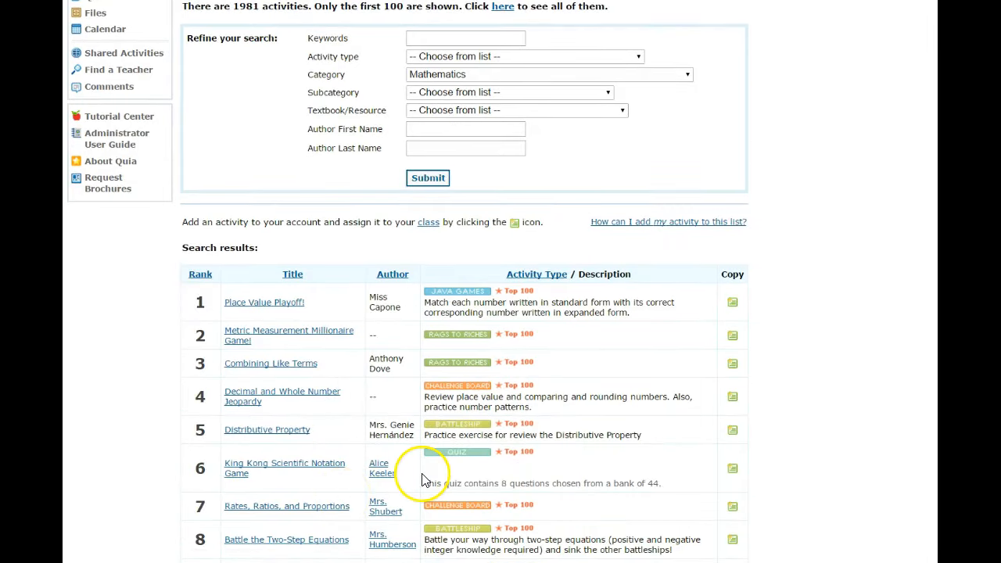
pyautogui.moveTo(385, 360)
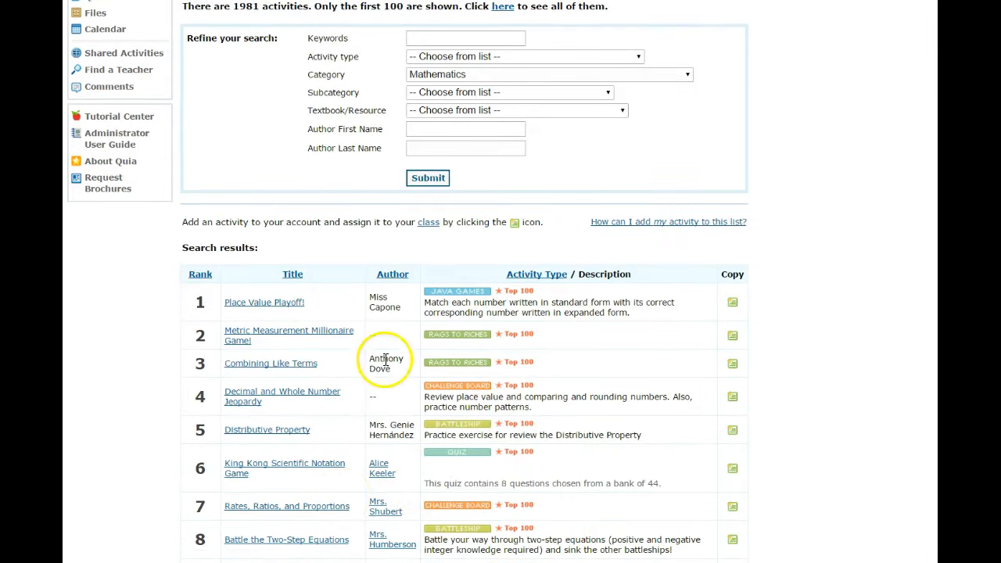
pyautogui.moveTo(302, 338)
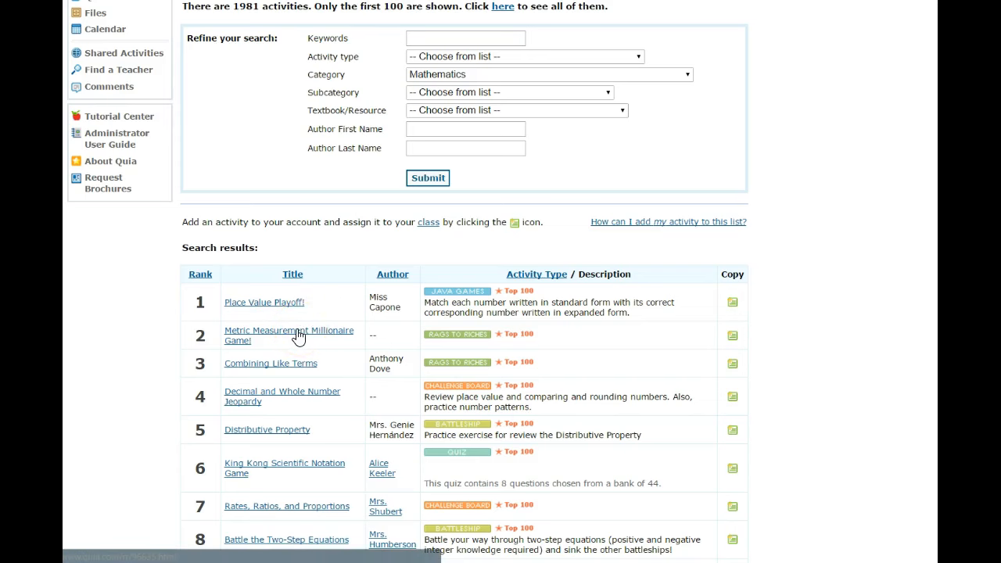
# Preview the Metric Measurement Millionaire Game, scrolling through its intro, Tools box and density question
pyautogui.click(289, 335)
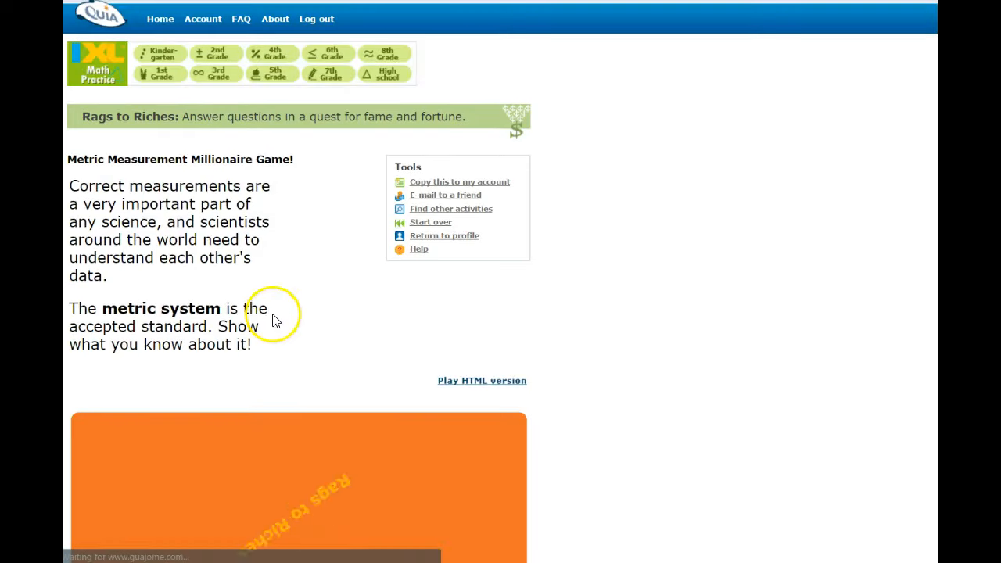
pyautogui.scroll(-3)
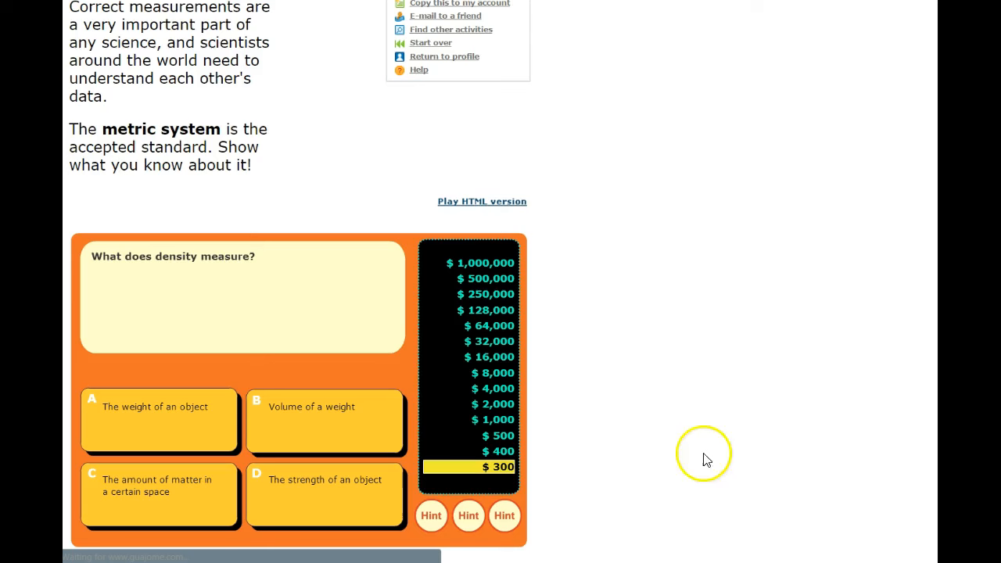
pyautogui.moveTo(191, 360)
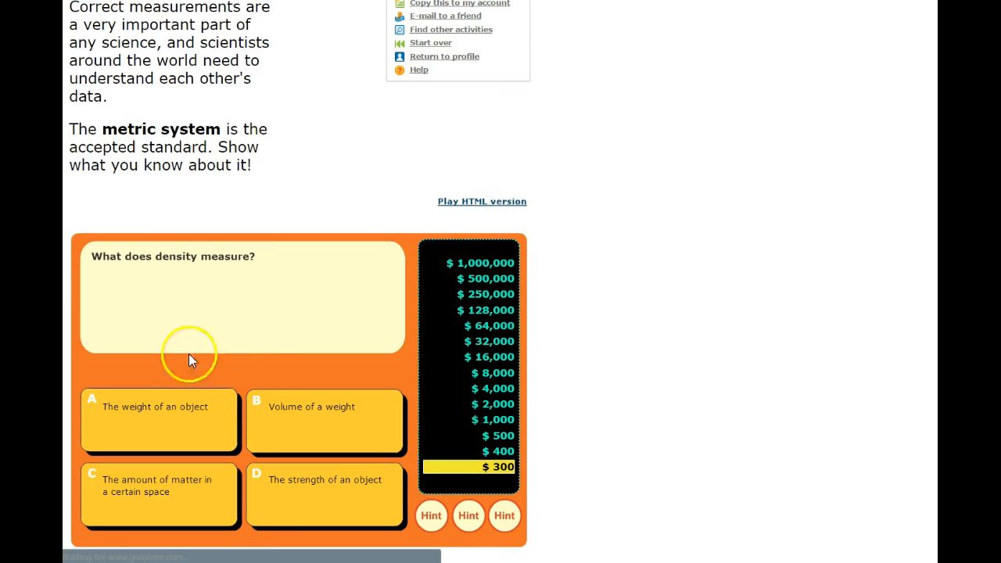
pyautogui.moveTo(154, 263)
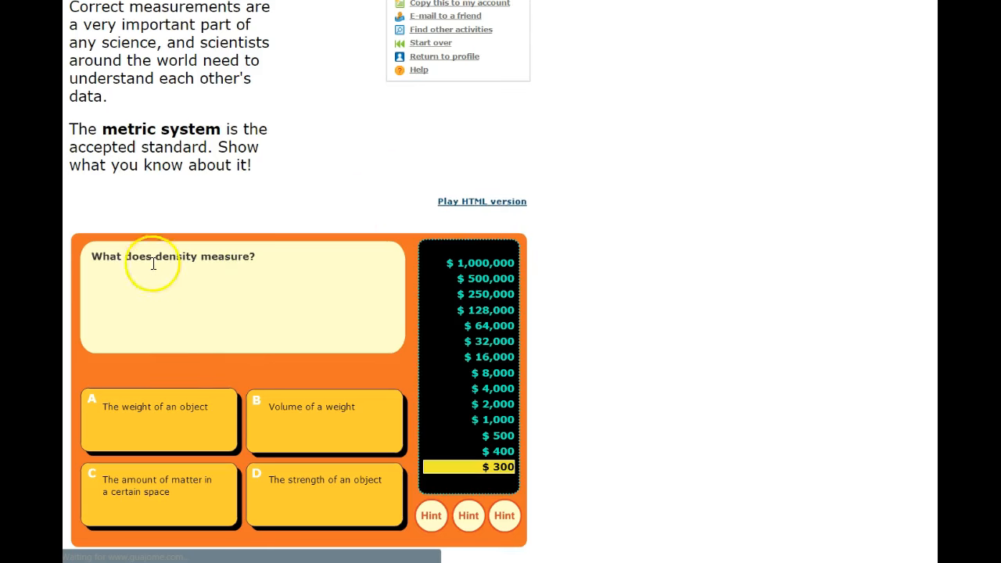
pyautogui.moveTo(382, 115)
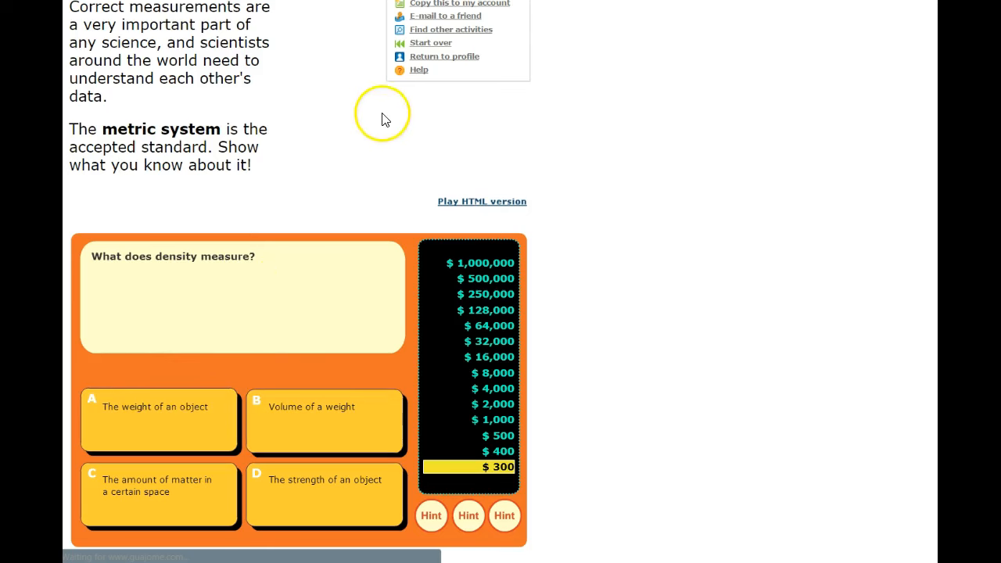
pyautogui.scroll(3)
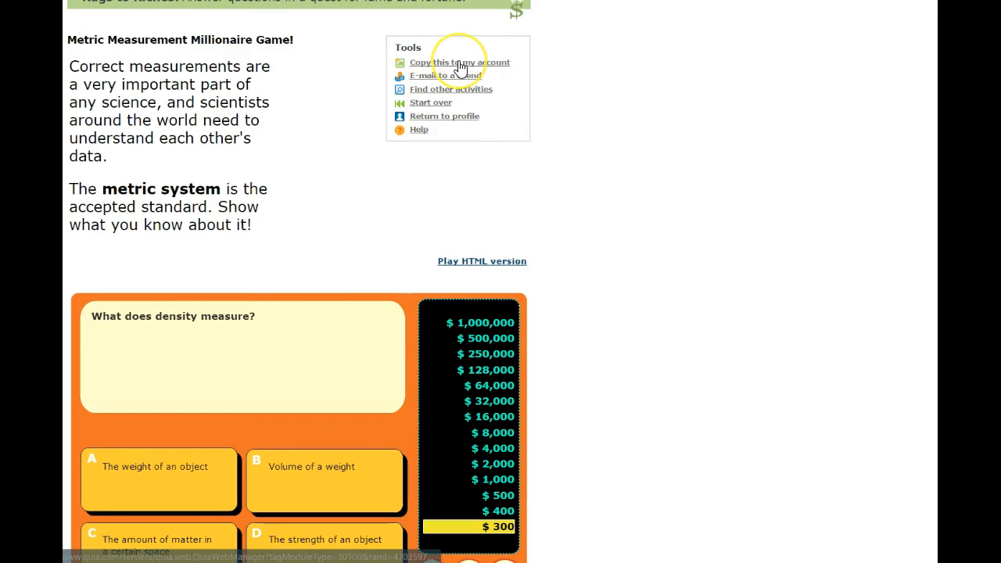
pyautogui.moveTo(375, 70)
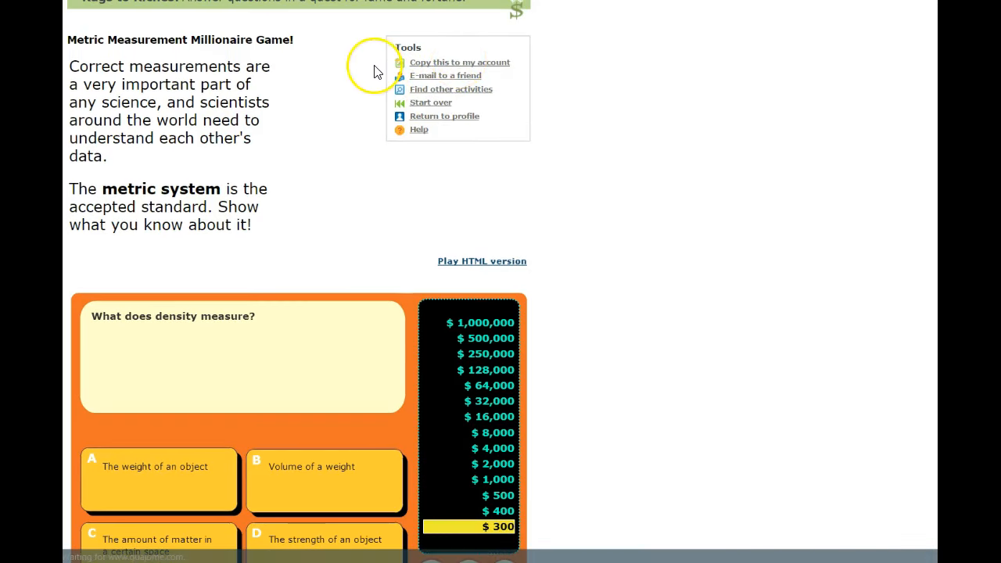
pyautogui.scroll(3)
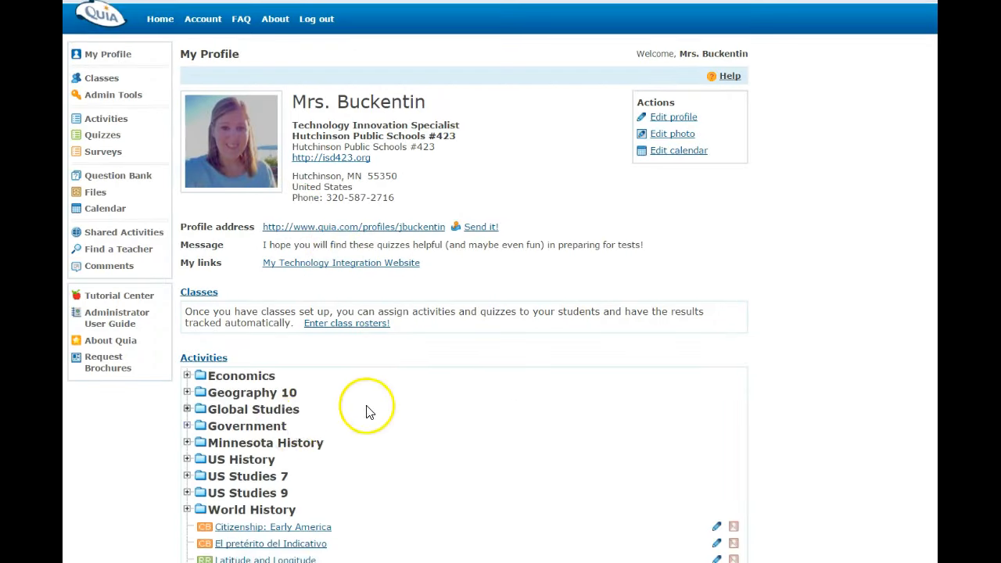
# Expand the Minnesota History folder under Activities to list its chapter activities
pyautogui.scroll(-3)
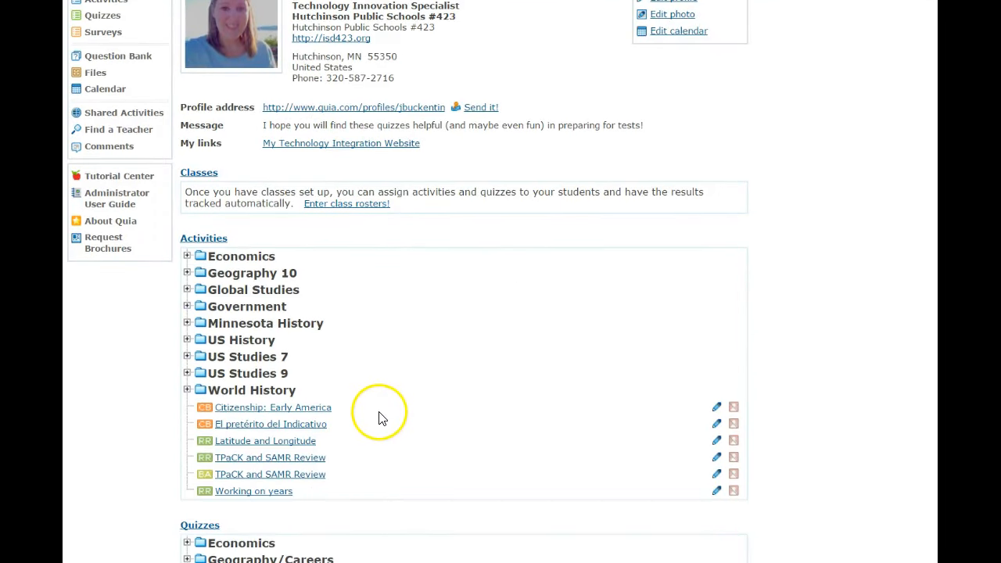
pyautogui.moveTo(205, 407)
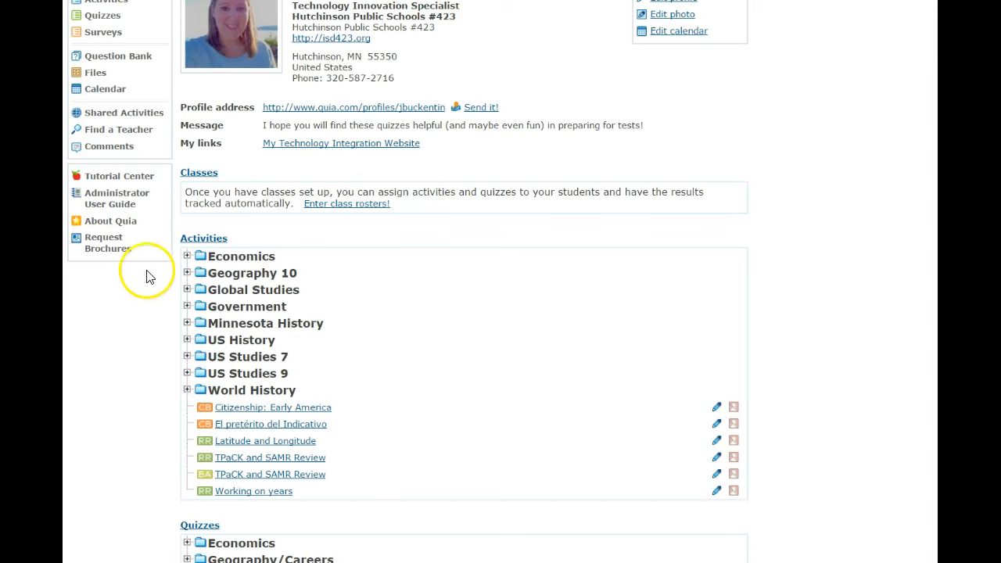
pyautogui.moveTo(161, 283)
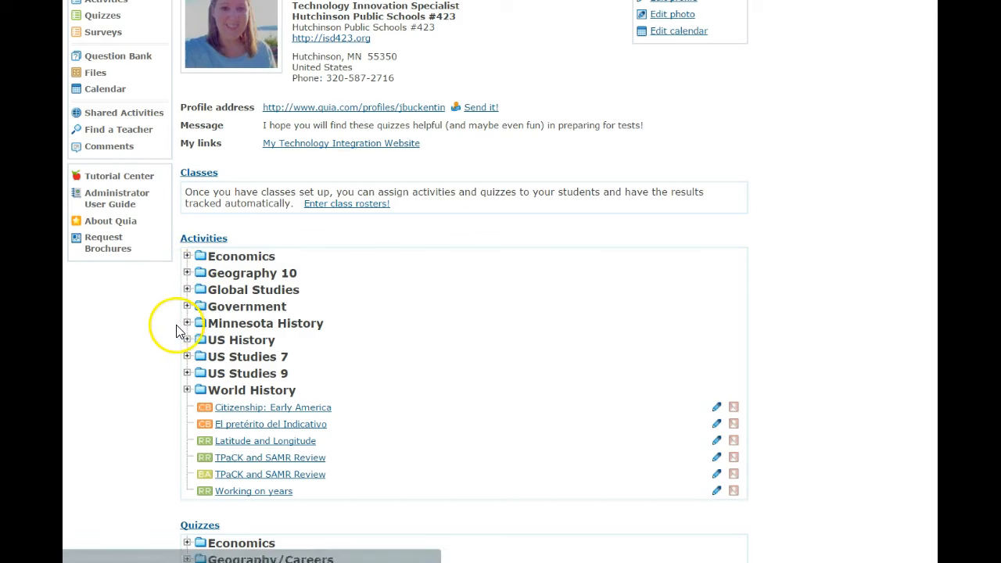
pyautogui.click(187, 322)
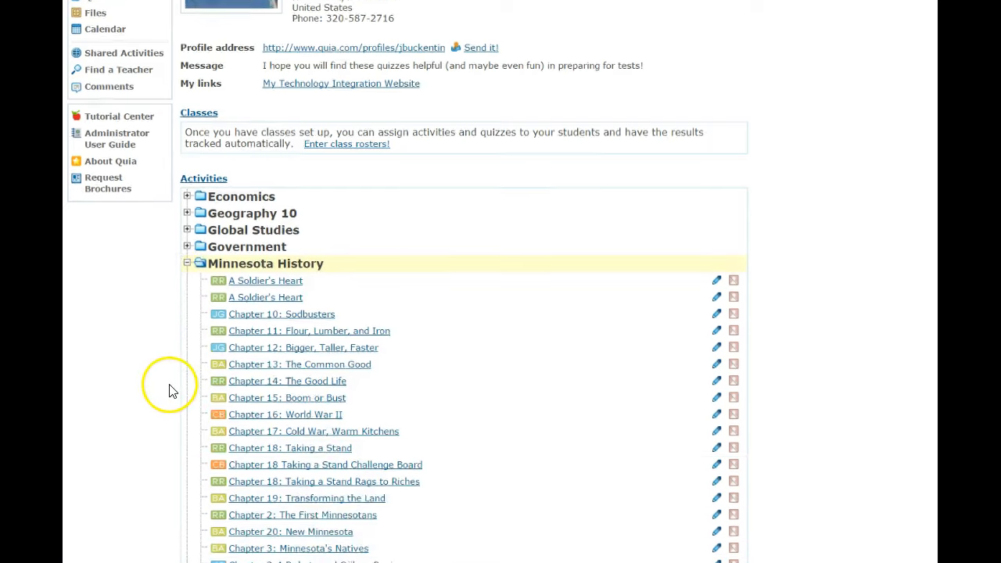
pyautogui.scroll(-3)
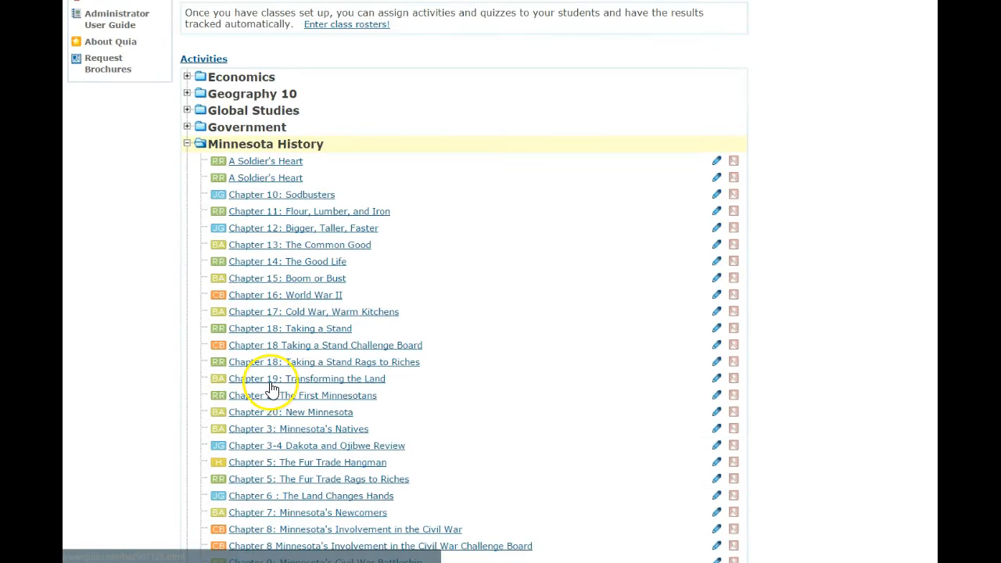
# Open and start the Chapter 19: Transforming the Land Battleship game, firing a first shot
pyautogui.click(315, 379)
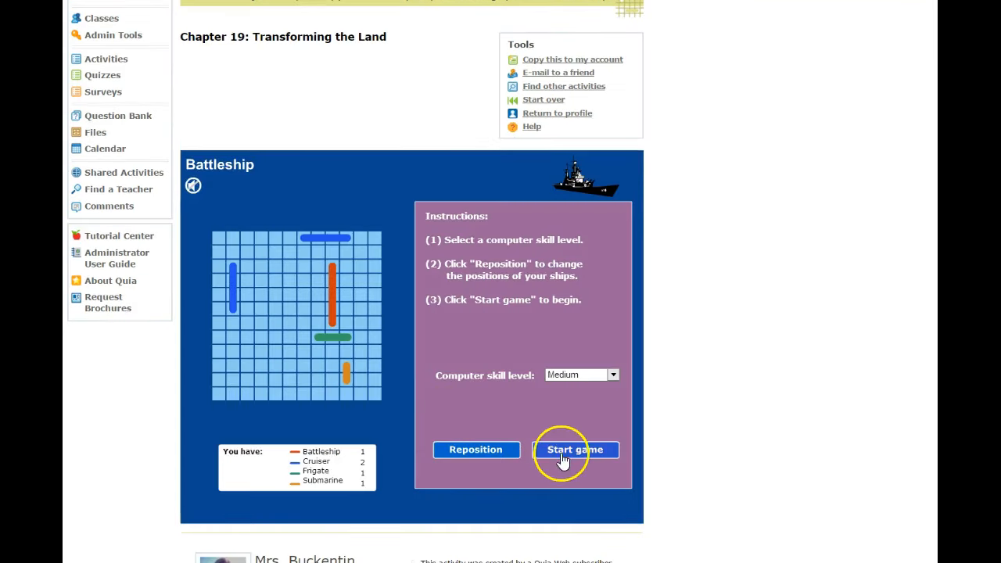
pyautogui.click(575, 448)
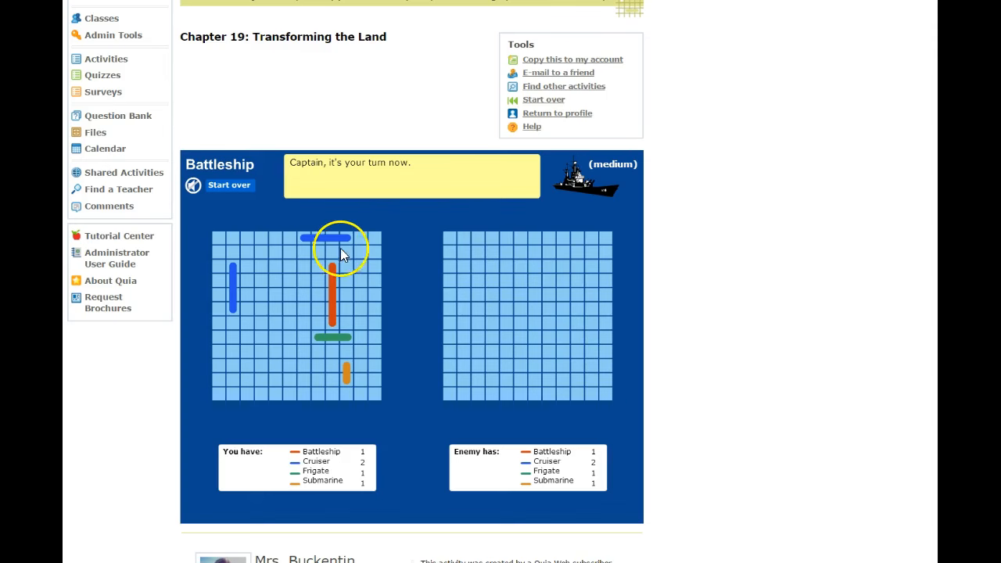
pyautogui.moveTo(492, 286)
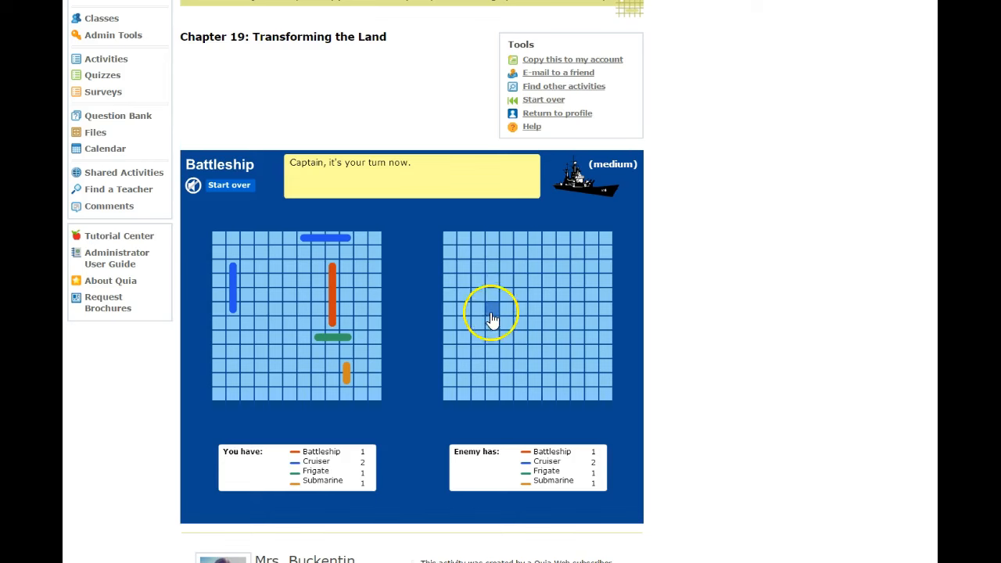
pyautogui.click(491, 305)
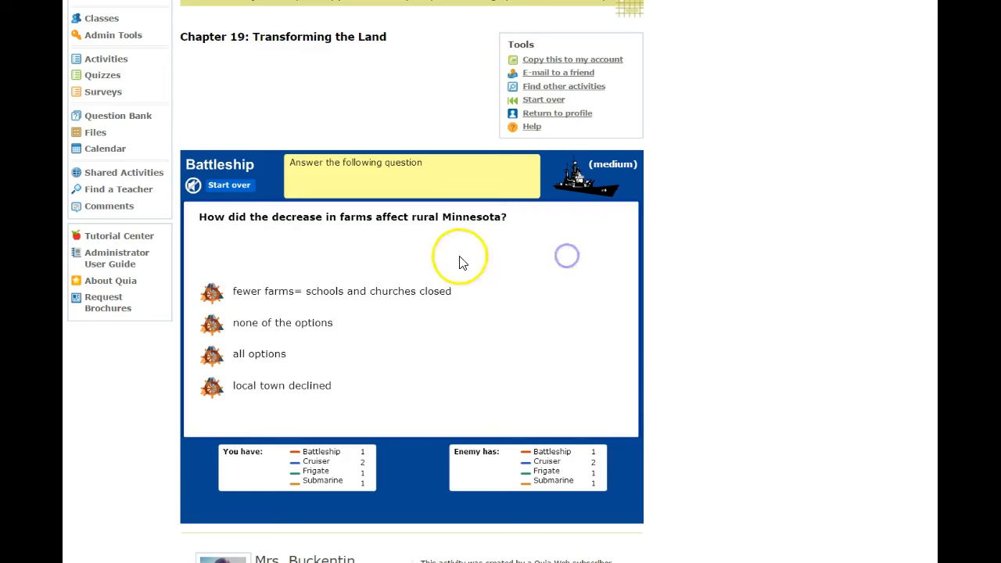
pyautogui.moveTo(575, 352)
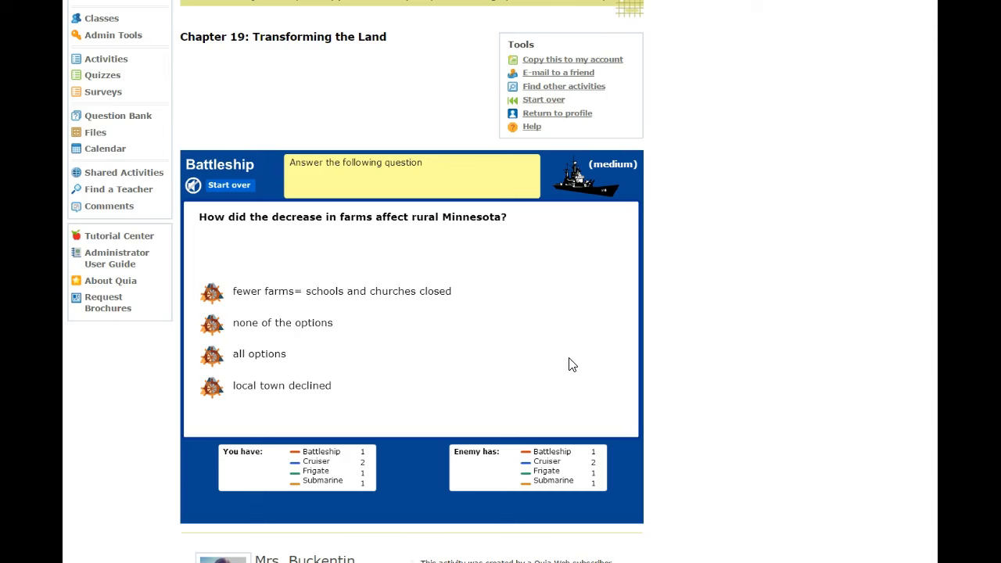
pyautogui.moveTo(512, 473)
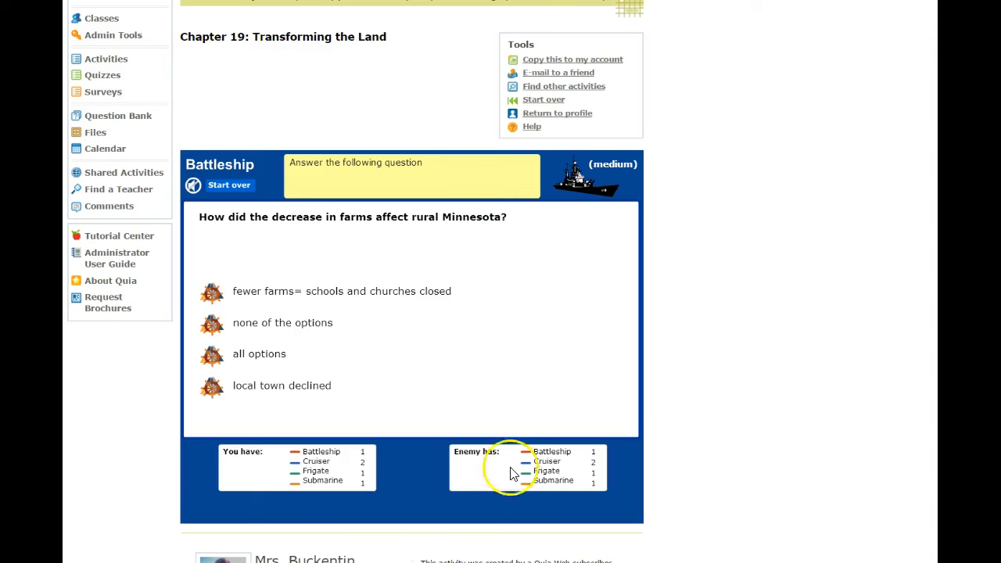
pyautogui.moveTo(456, 325)
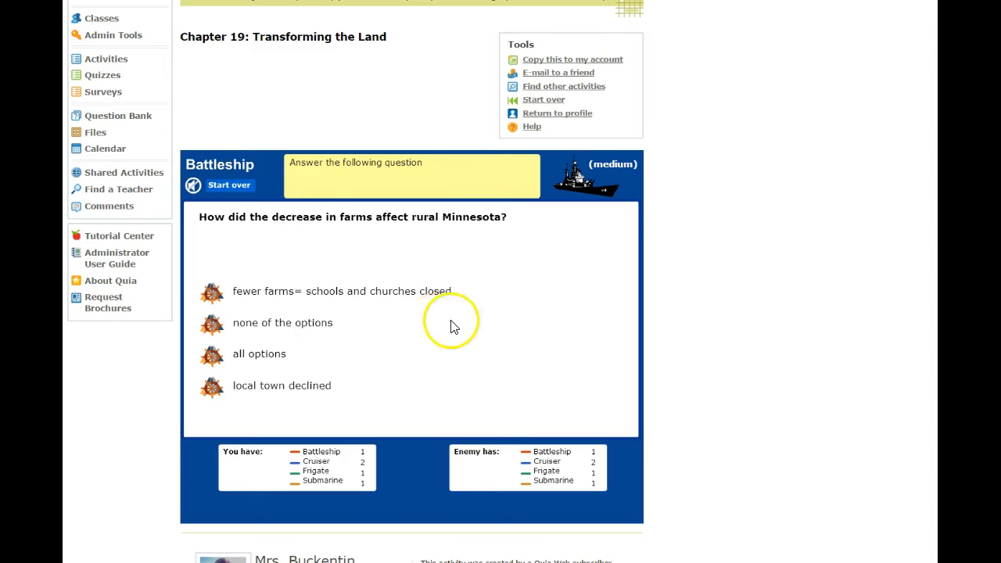
pyautogui.moveTo(460, 332)
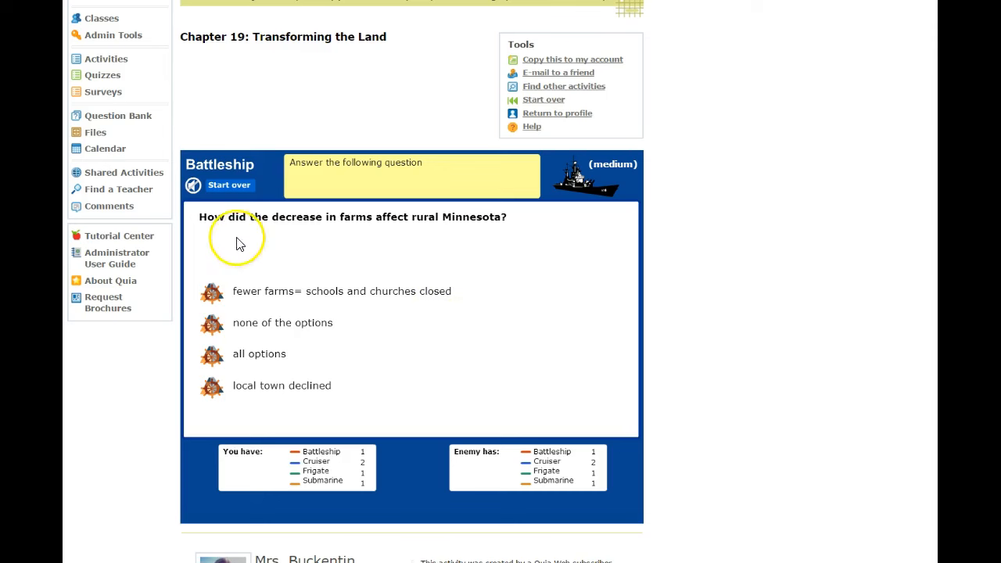
pyautogui.moveTo(327, 291)
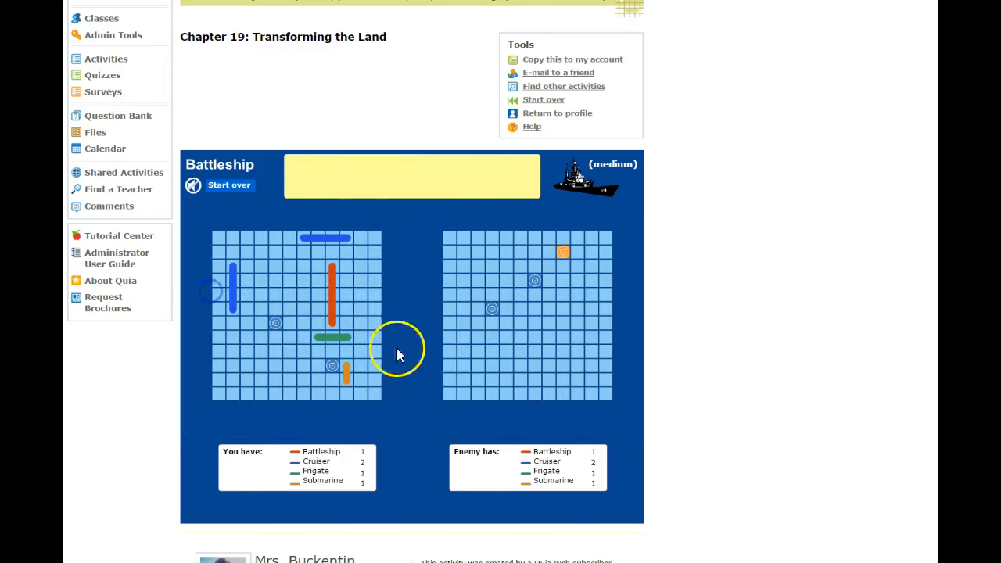
# Fire four more shots at enemy grid squares around the earlier hit
pyautogui.click(563, 252)
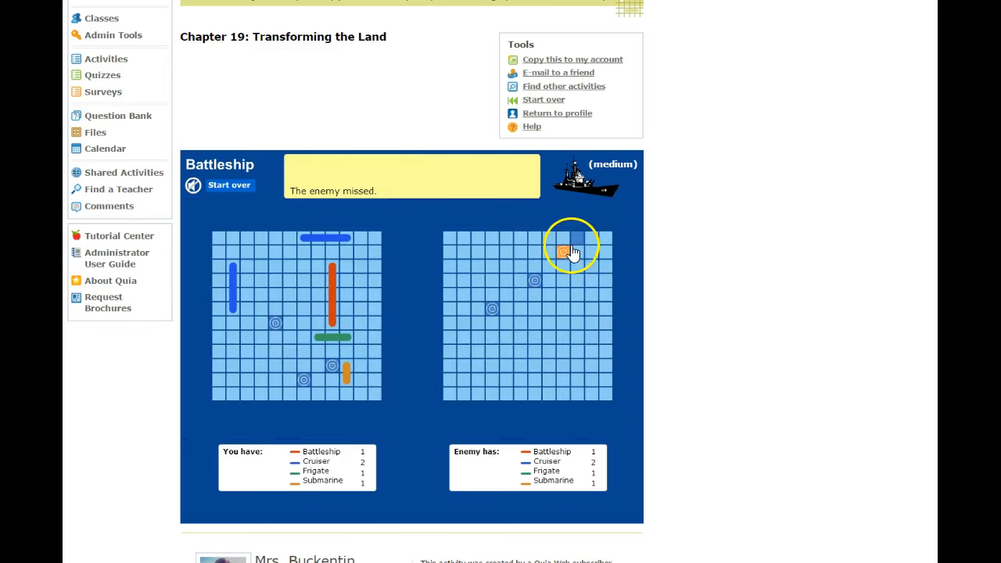
pyautogui.click(567, 250)
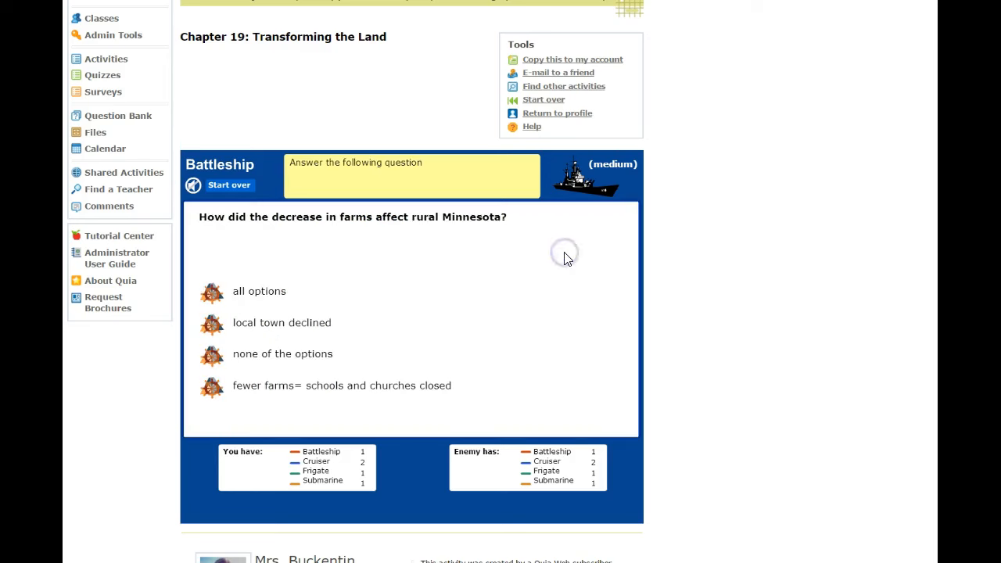
pyautogui.moveTo(420, 356)
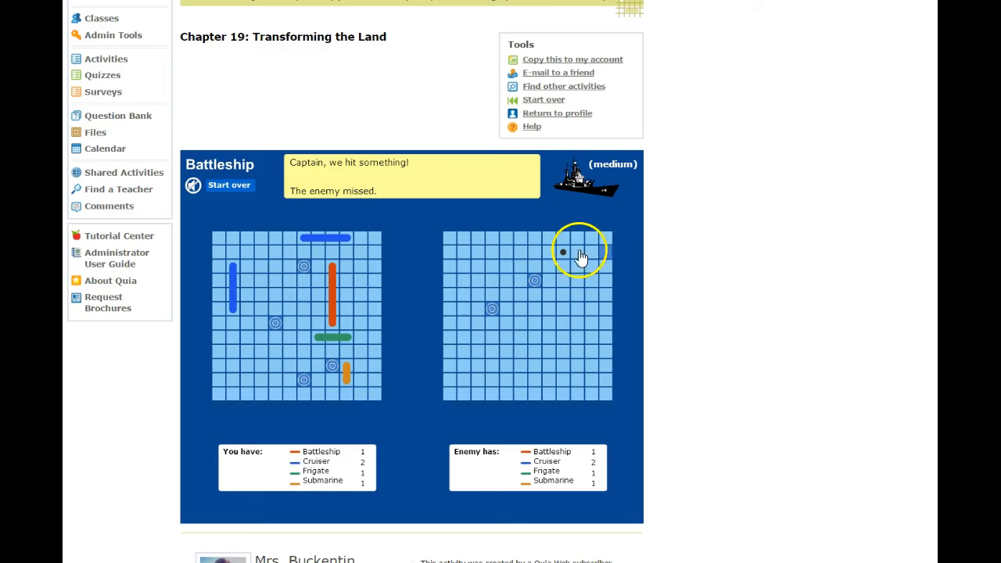
pyautogui.click(562, 252)
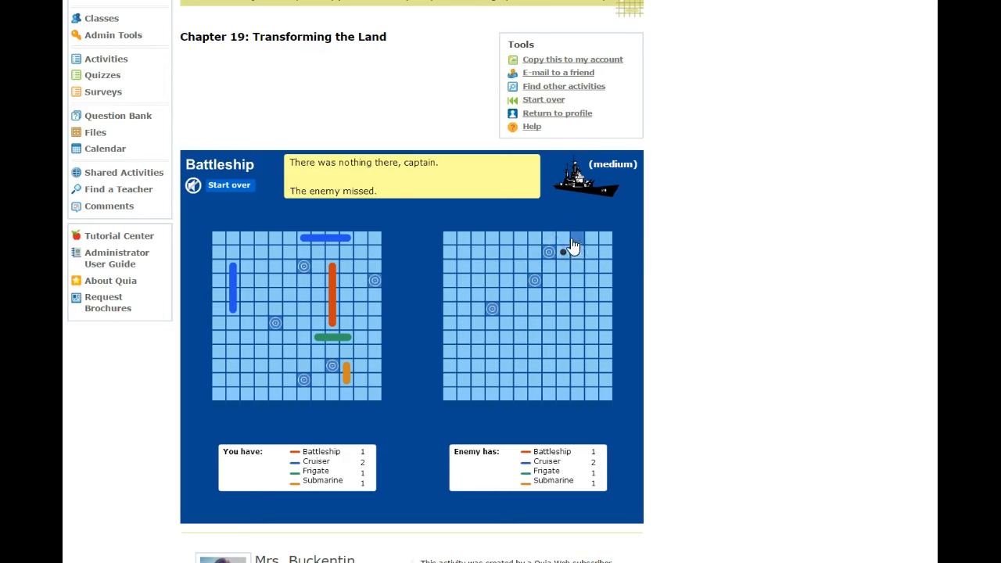
pyautogui.click(572, 244)
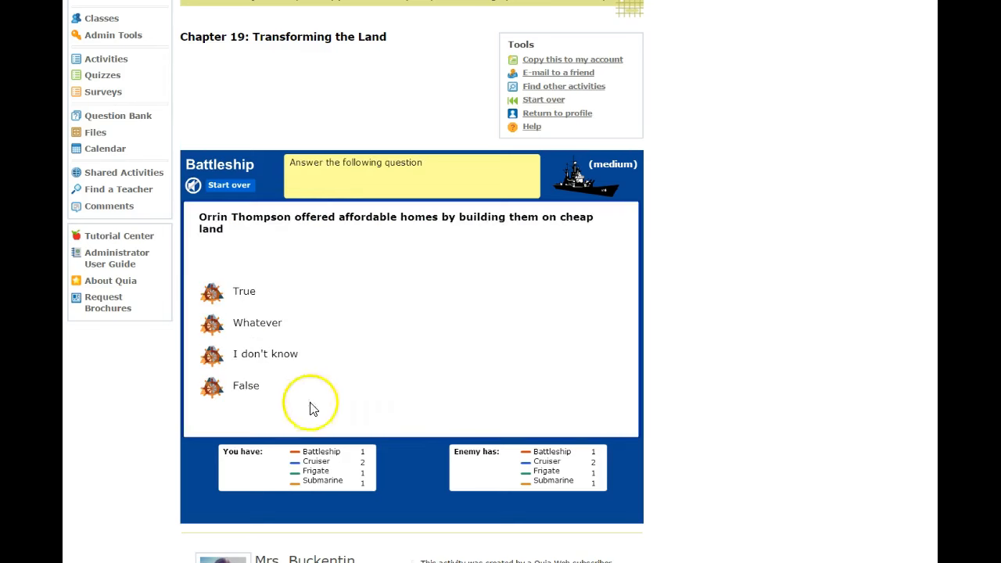
pyautogui.moveTo(313, 370)
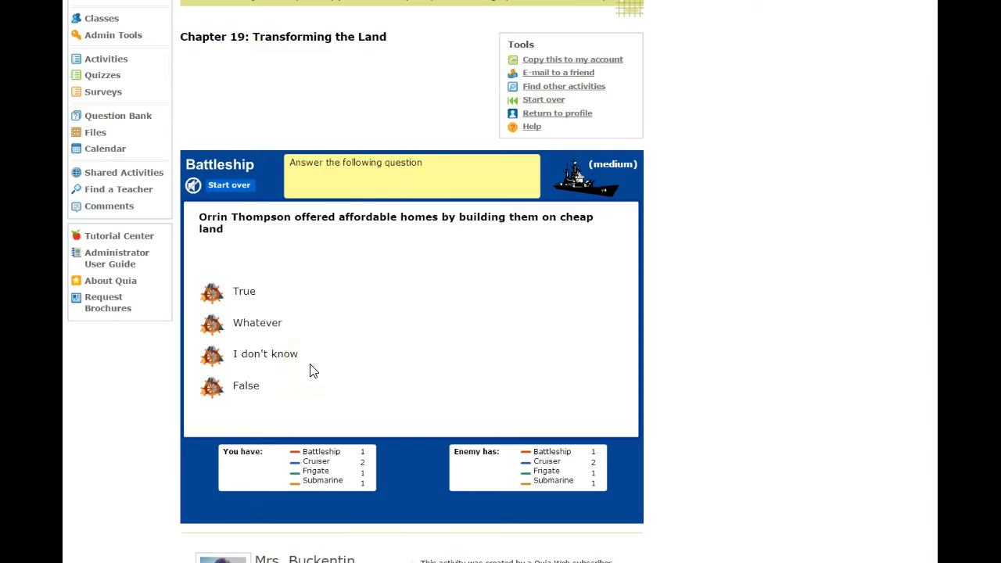
pyautogui.moveTo(347, 284)
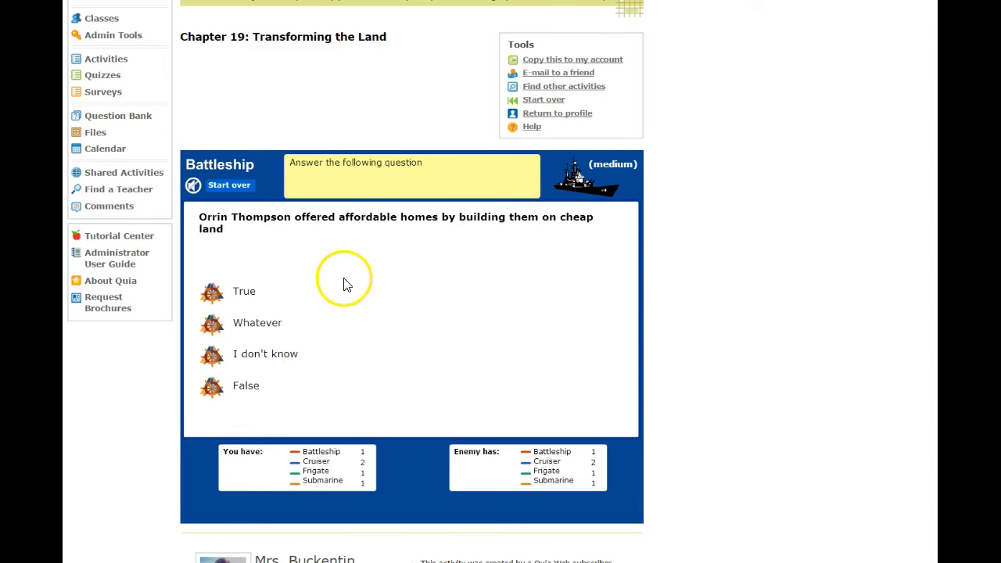
pyautogui.moveTo(349, 237)
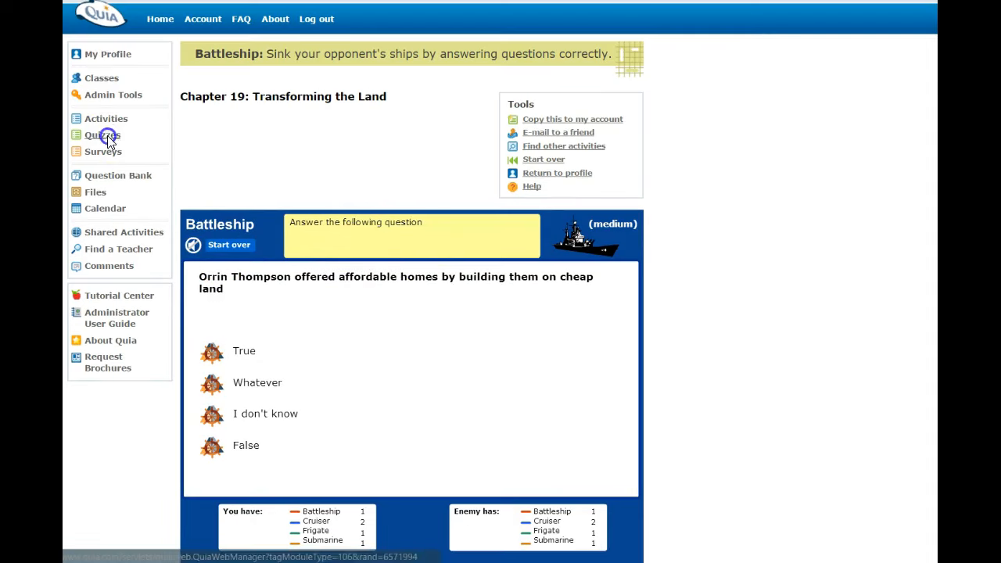
pyautogui.click(102, 135)
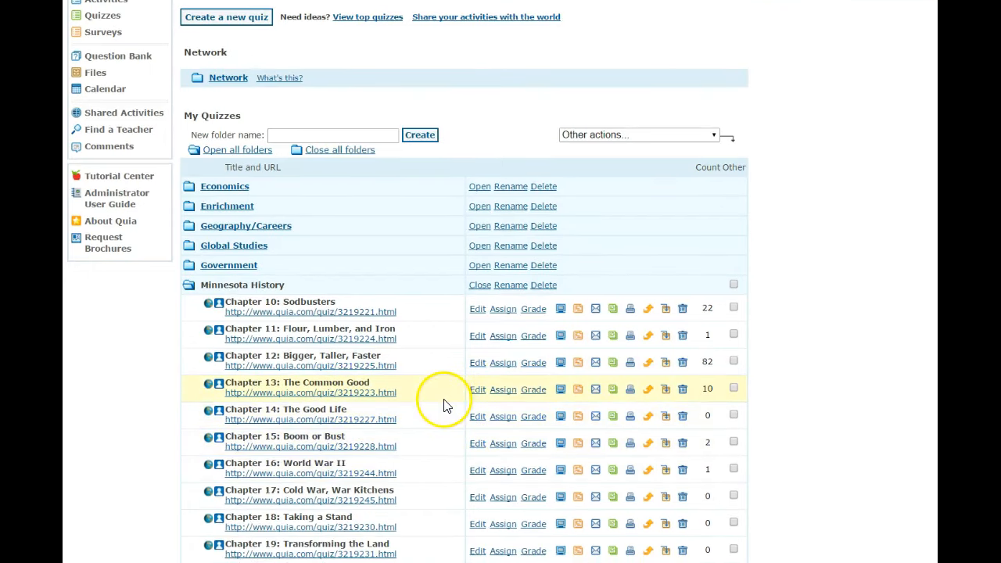
pyautogui.moveTo(429, 402)
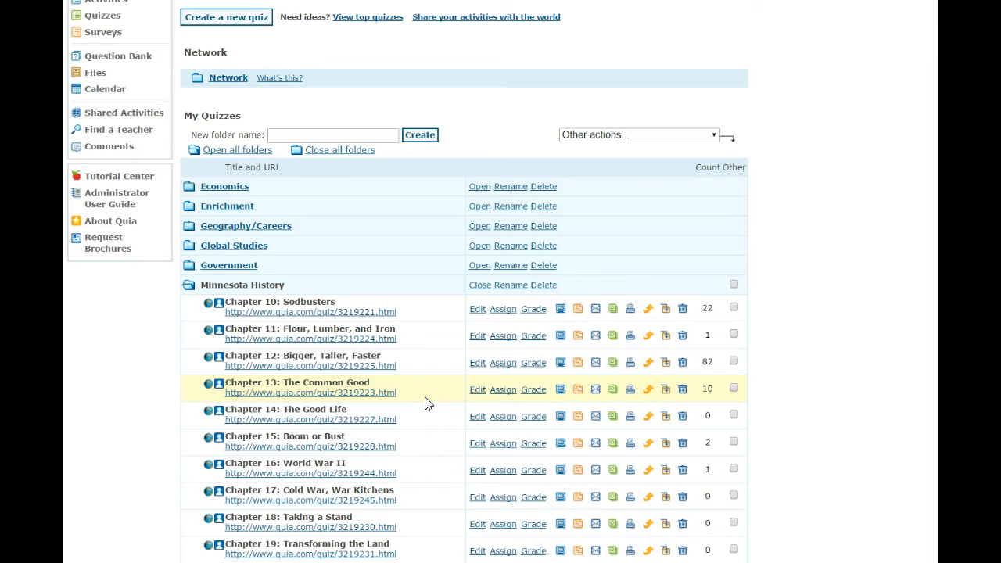
pyautogui.moveTo(352, 285)
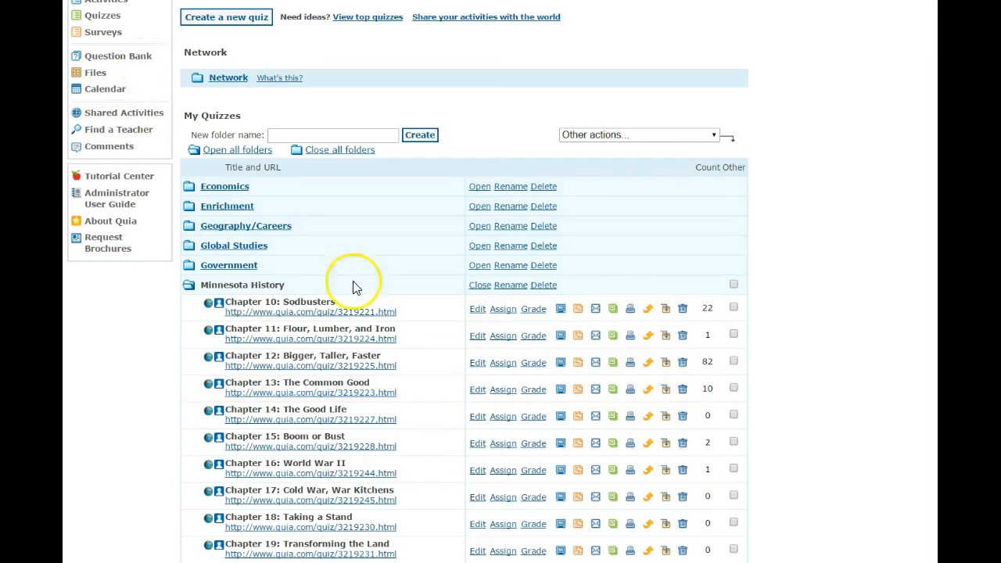
pyautogui.moveTo(430, 532)
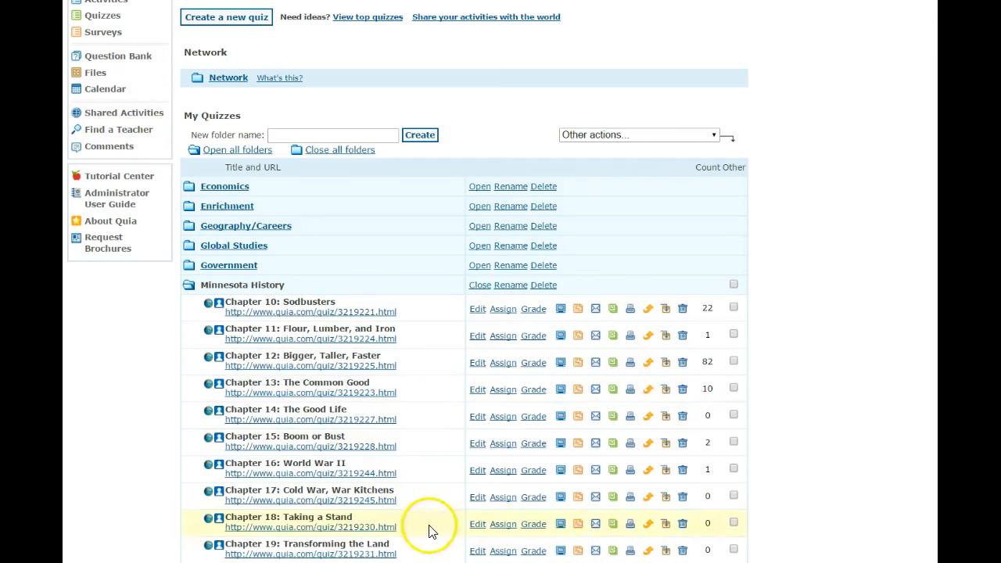
pyautogui.scroll(-3)
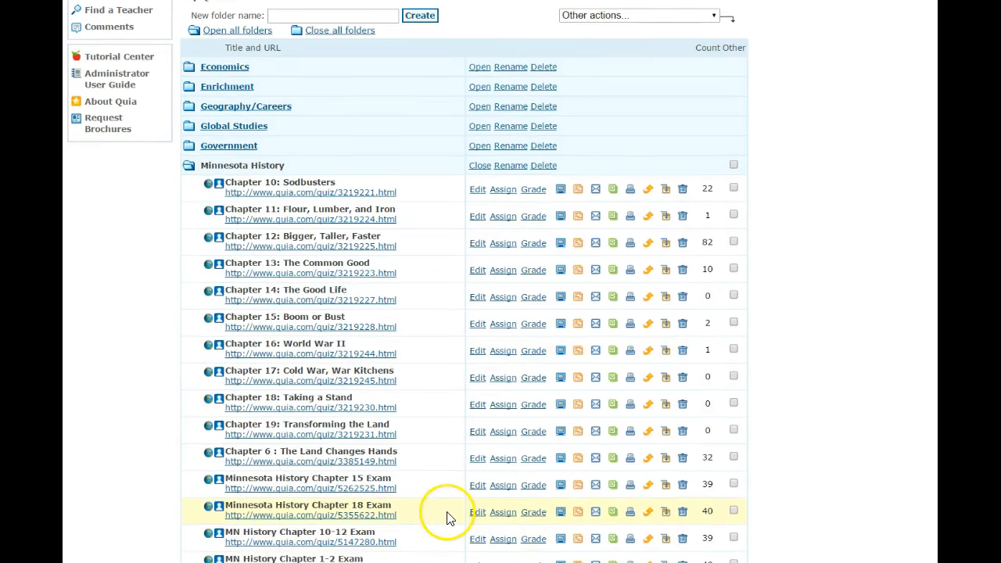
pyautogui.scroll(3)
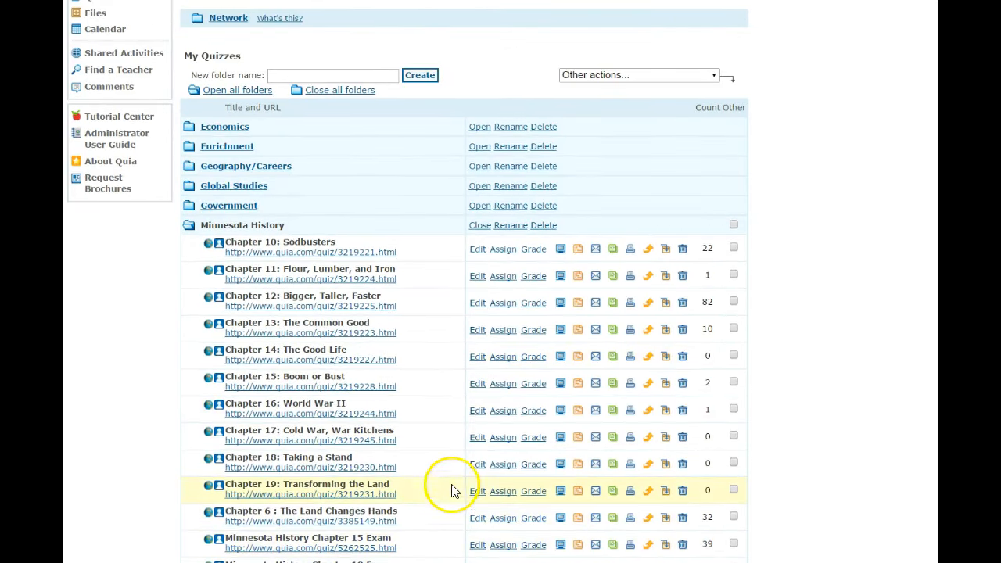
pyautogui.moveTo(121, 371)
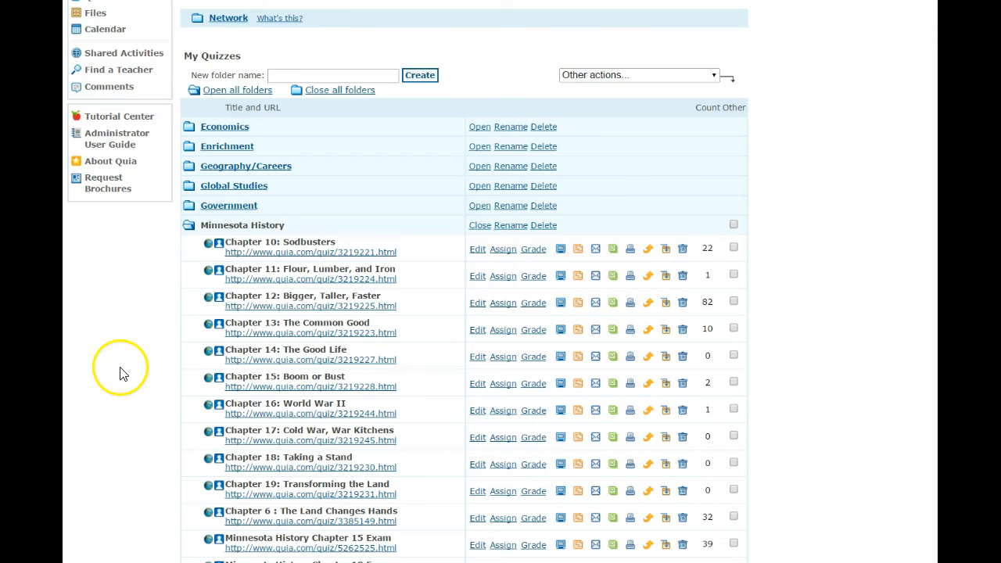
pyautogui.moveTo(122, 375)
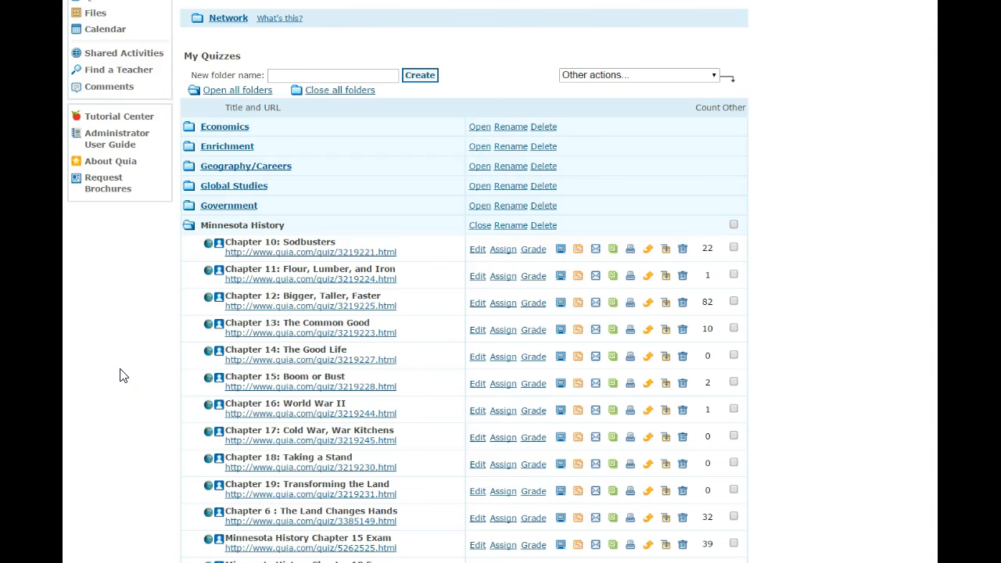
pyautogui.moveTo(123, 434)
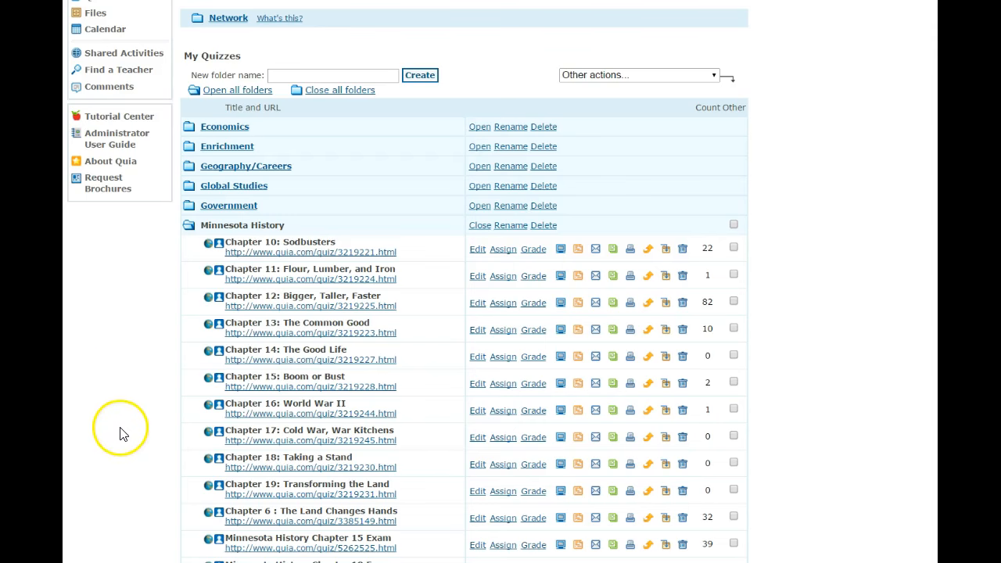
pyautogui.scroll(3)
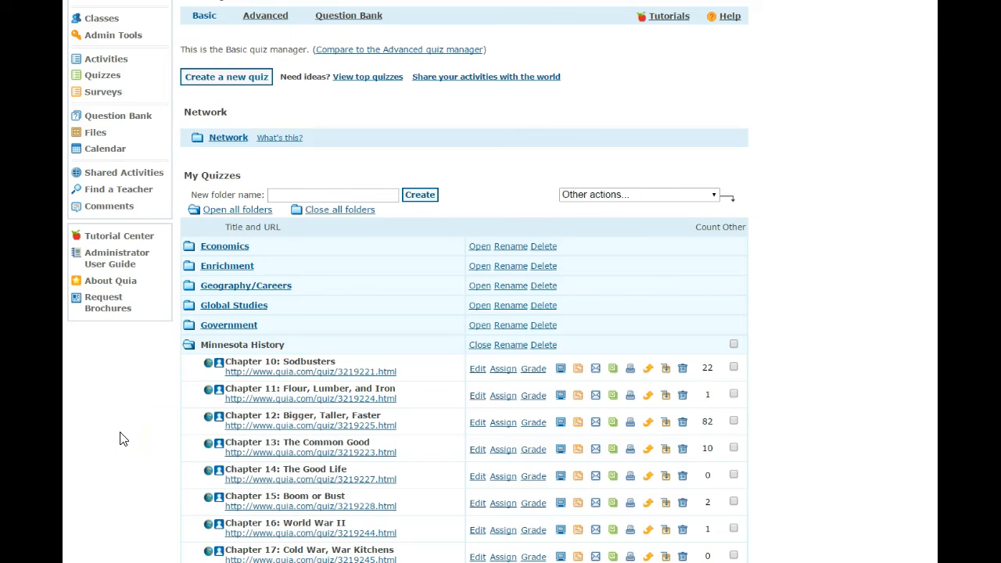
pyautogui.moveTo(98, 453)
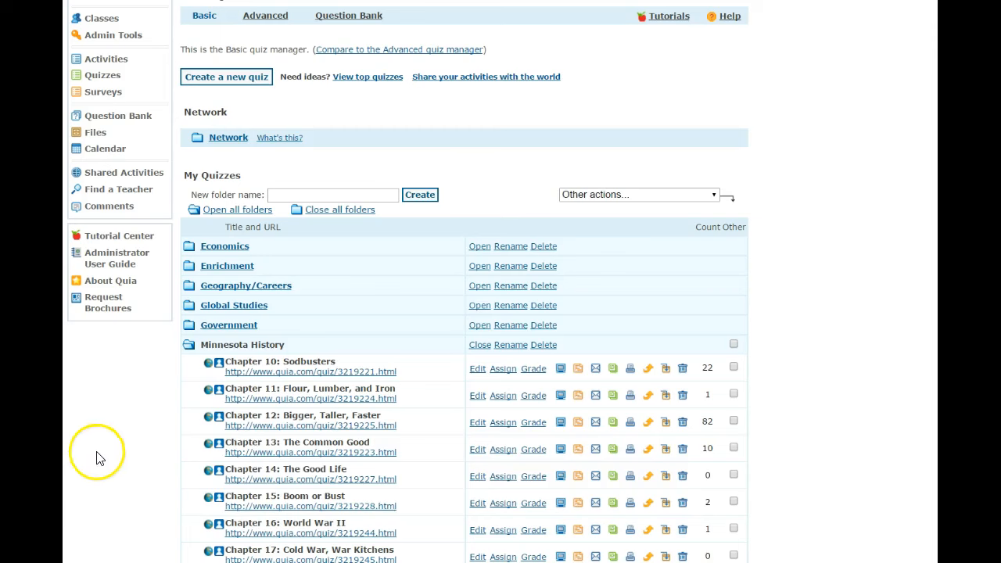
pyautogui.moveTo(133, 414)
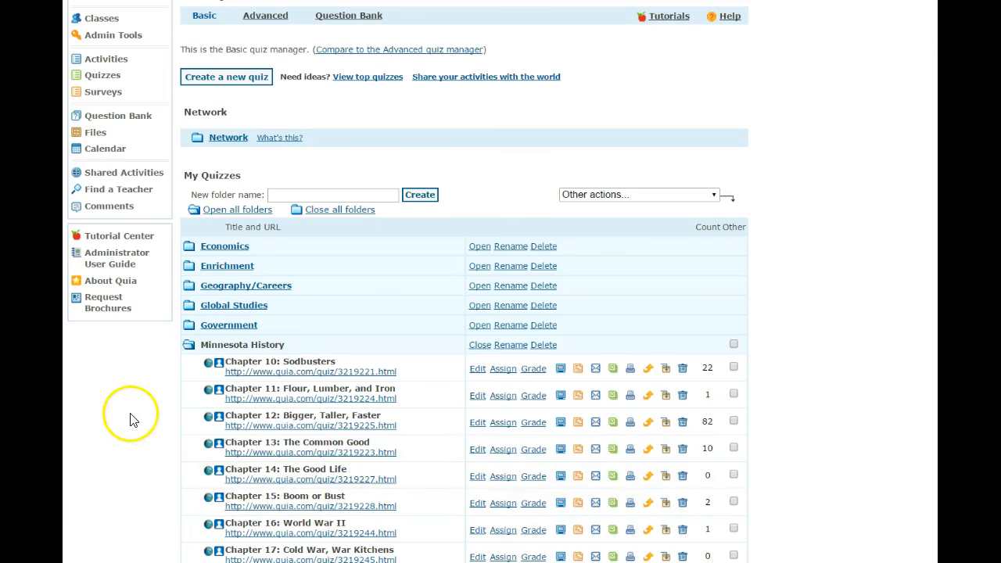
pyautogui.scroll(3)
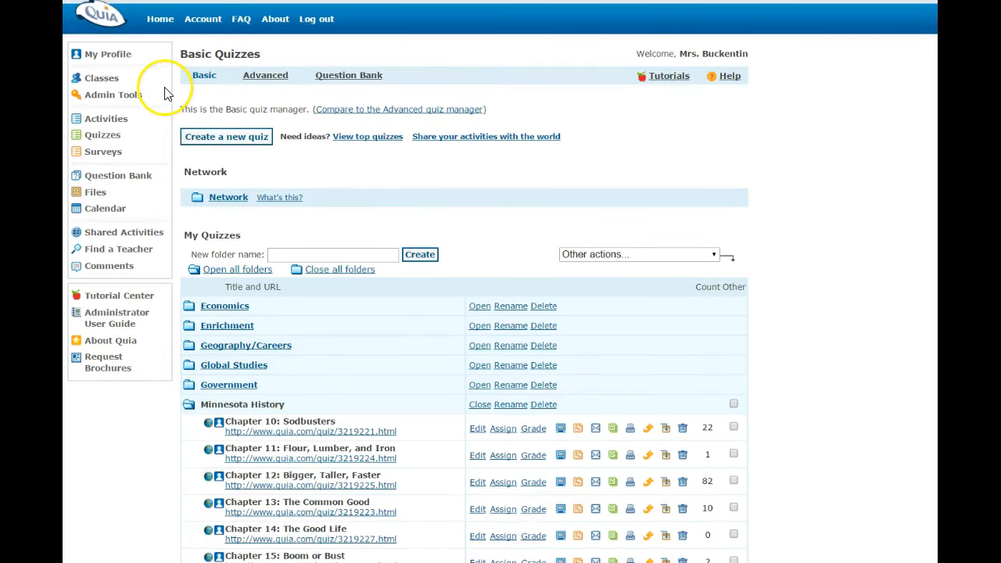
pyautogui.moveTo(168, 101)
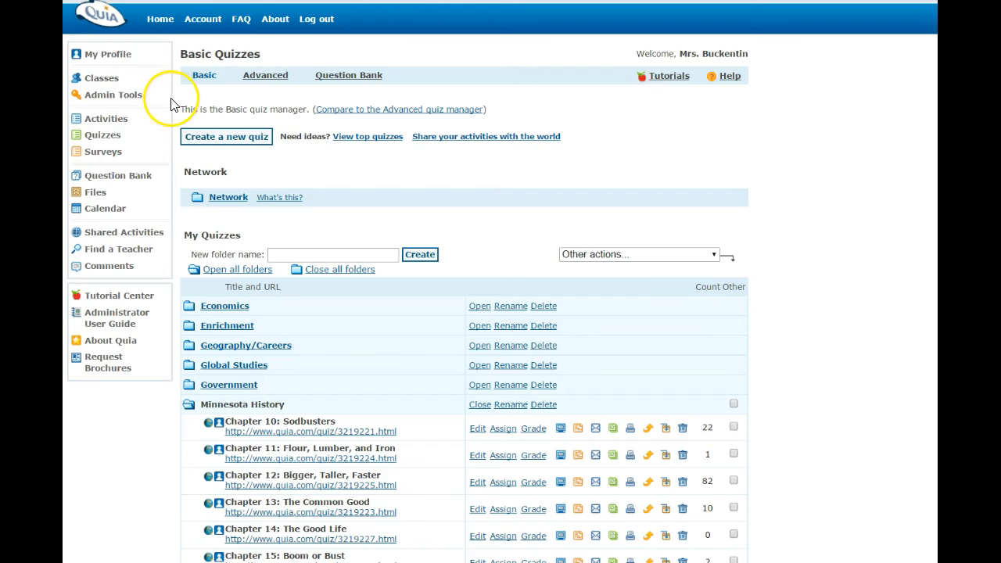
pyautogui.moveTo(175, 101)
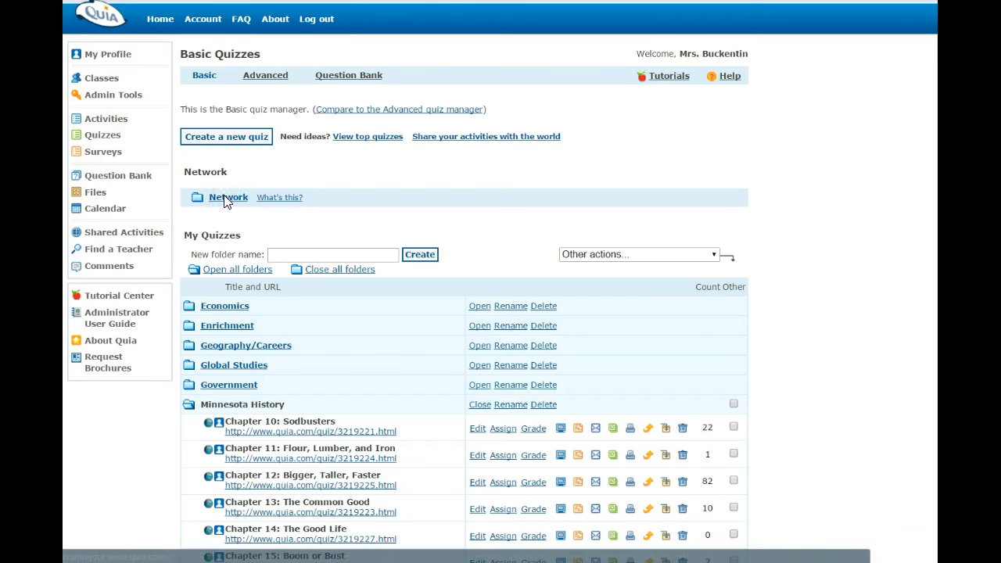
# Expand the Network folder to show Entire Network, Department and School's four schools
pyautogui.click(227, 197)
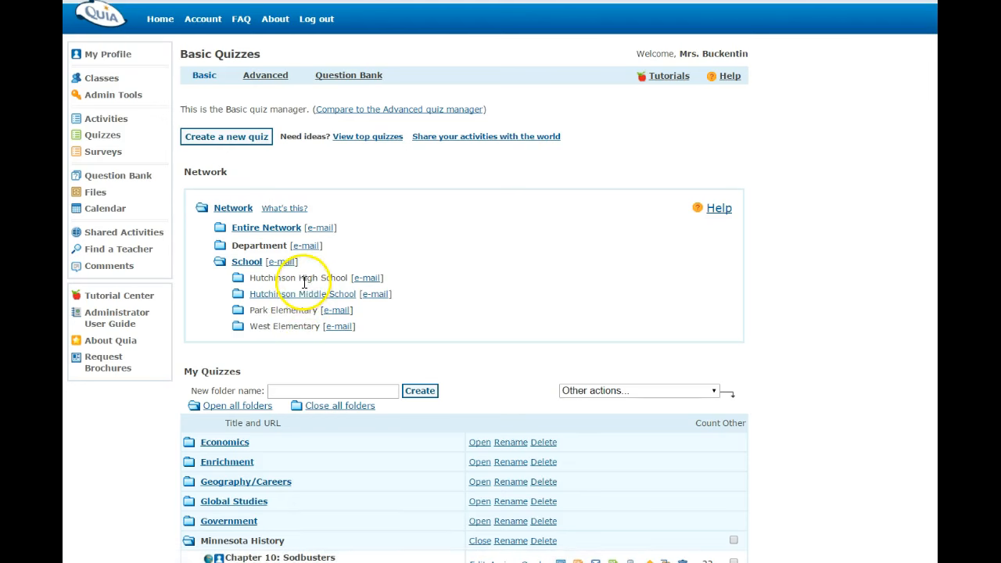
pyautogui.moveTo(296, 291)
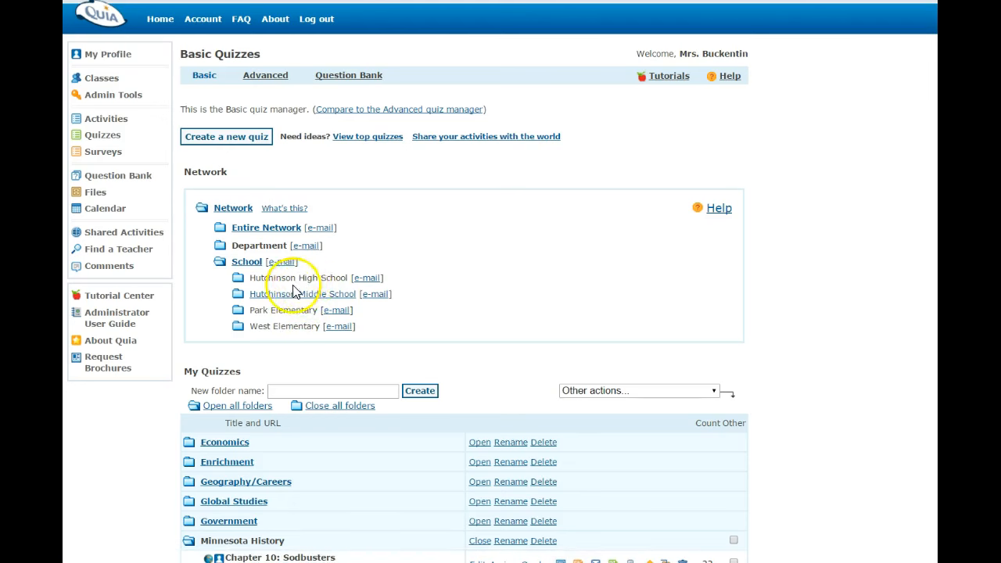
pyautogui.moveTo(304, 367)
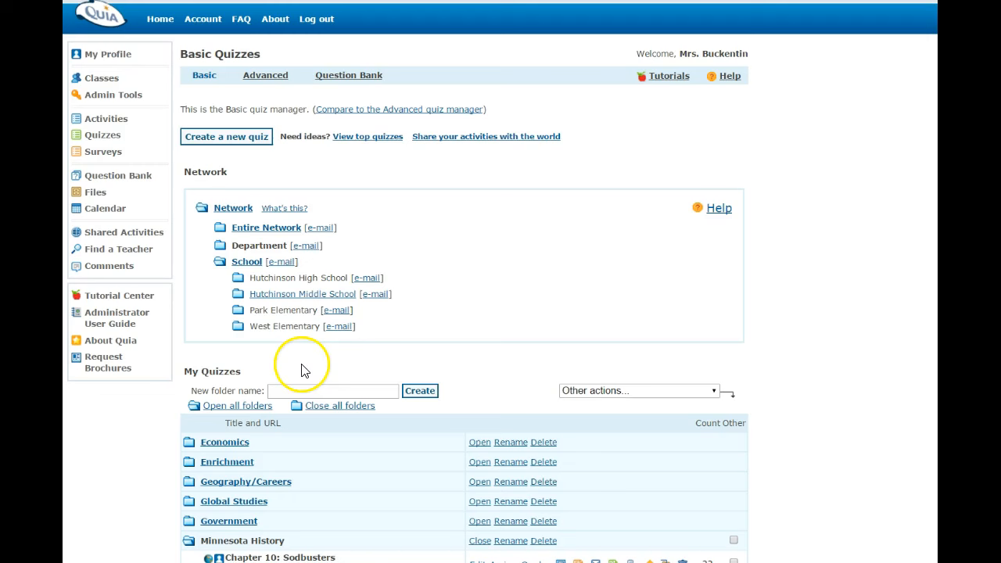
pyautogui.moveTo(304, 371)
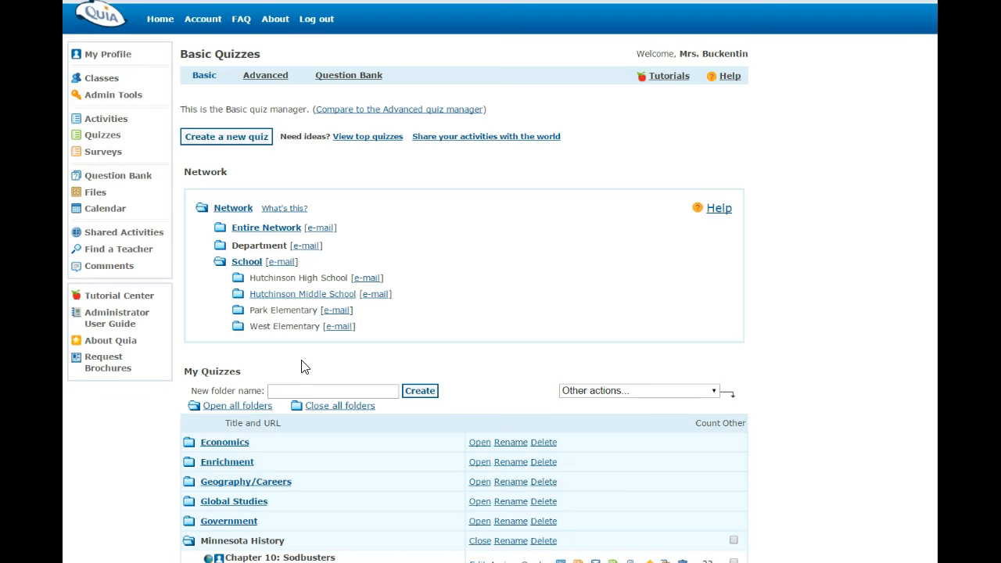
pyautogui.moveTo(296, 368)
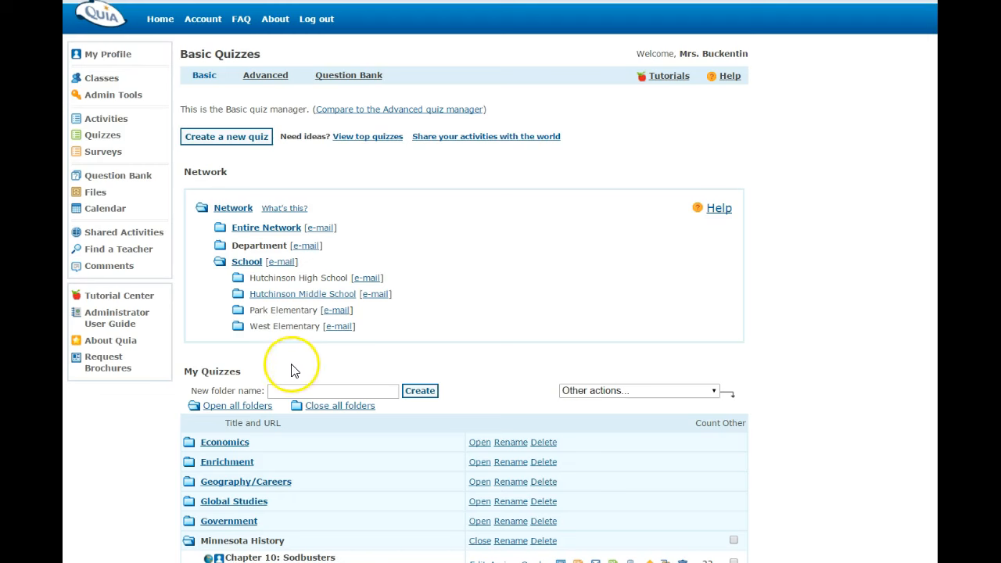
pyautogui.moveTo(296, 360)
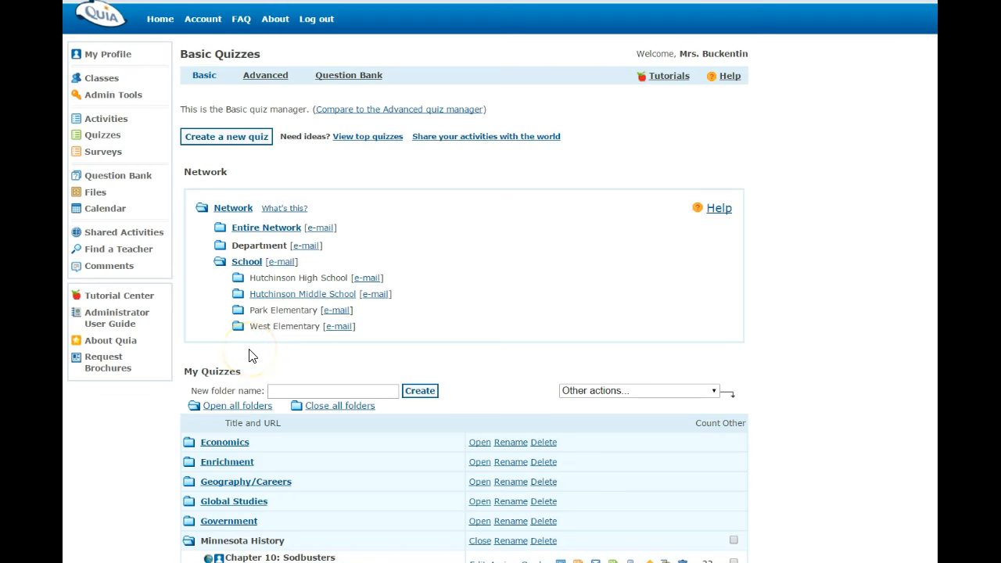
pyautogui.moveTo(312, 359)
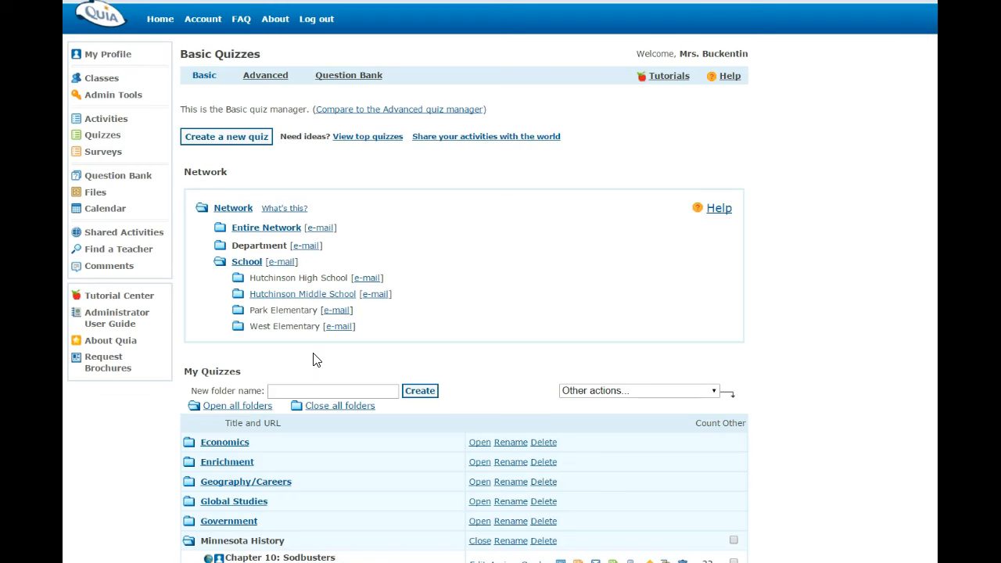
pyautogui.moveTo(296, 260)
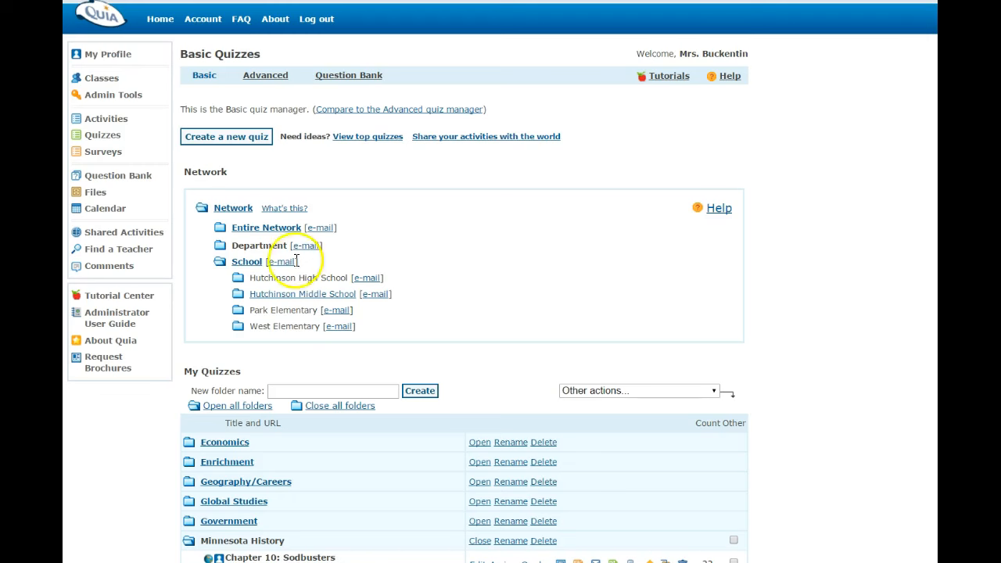
pyautogui.moveTo(172, 52)
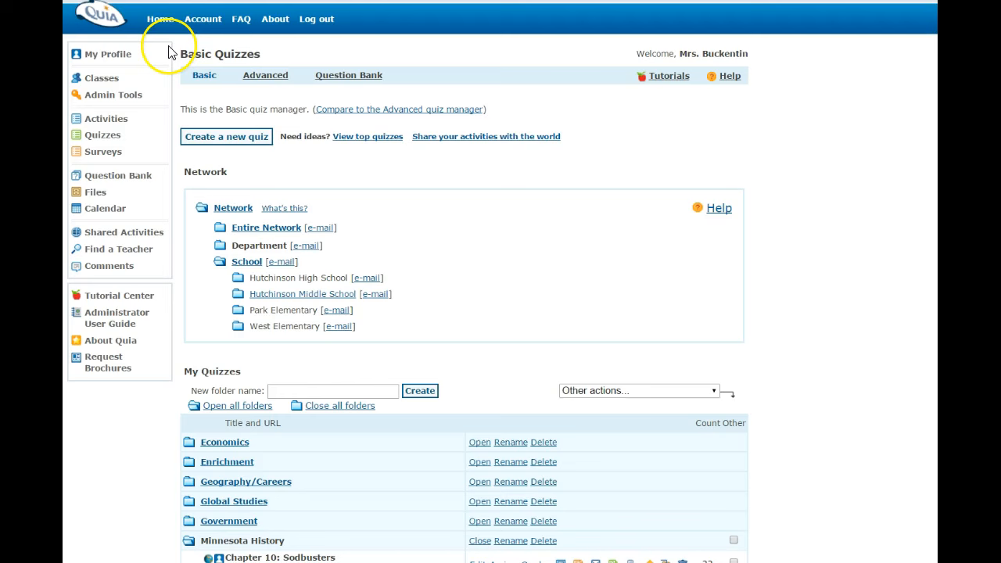
pyautogui.moveTo(168, 43)
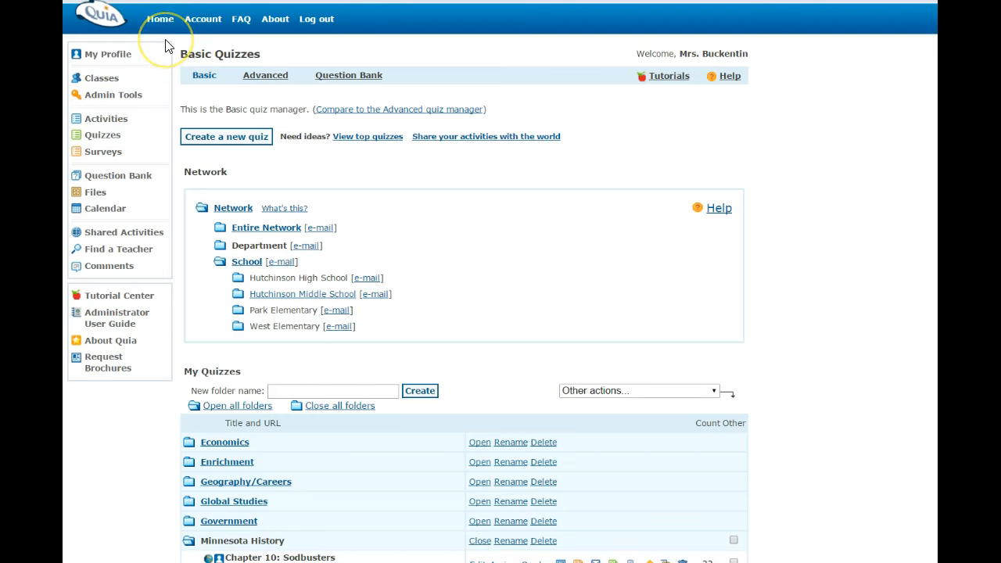